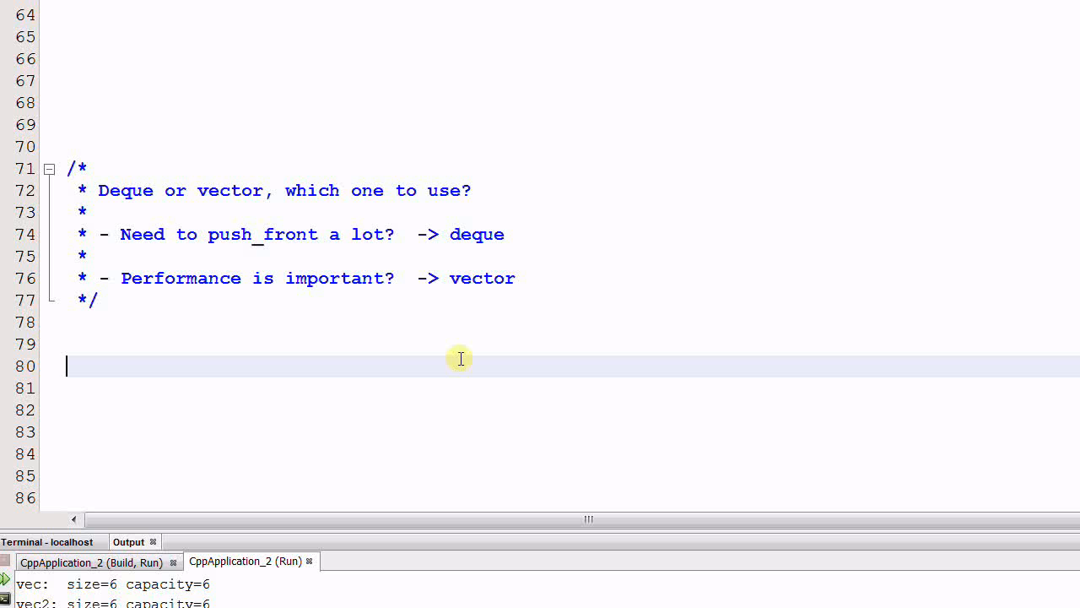
pyautogui.moveTo(438, 358)
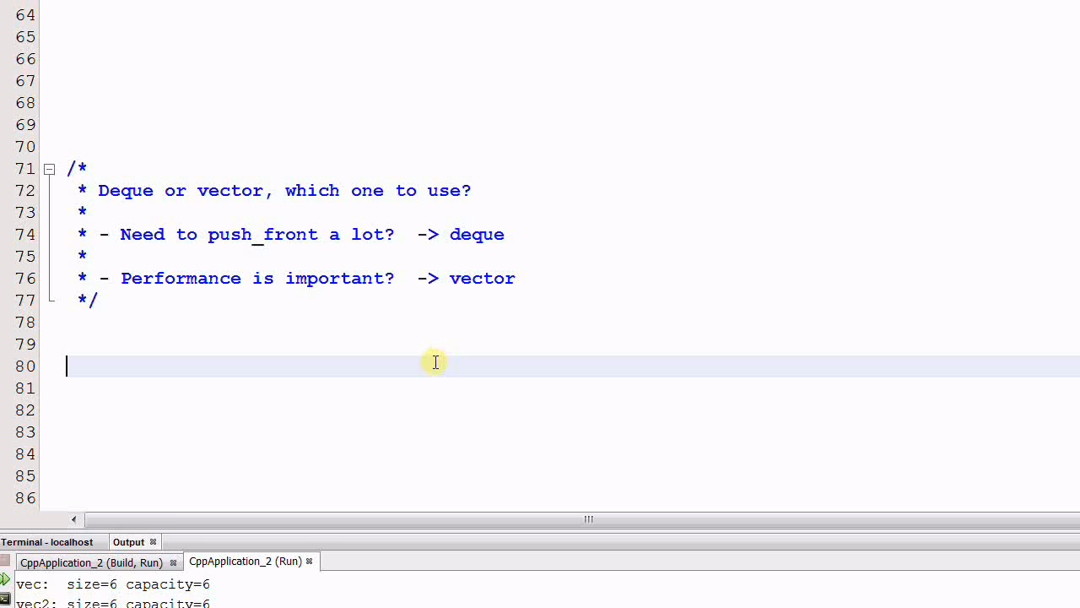
pyautogui.moveTo(403, 361)
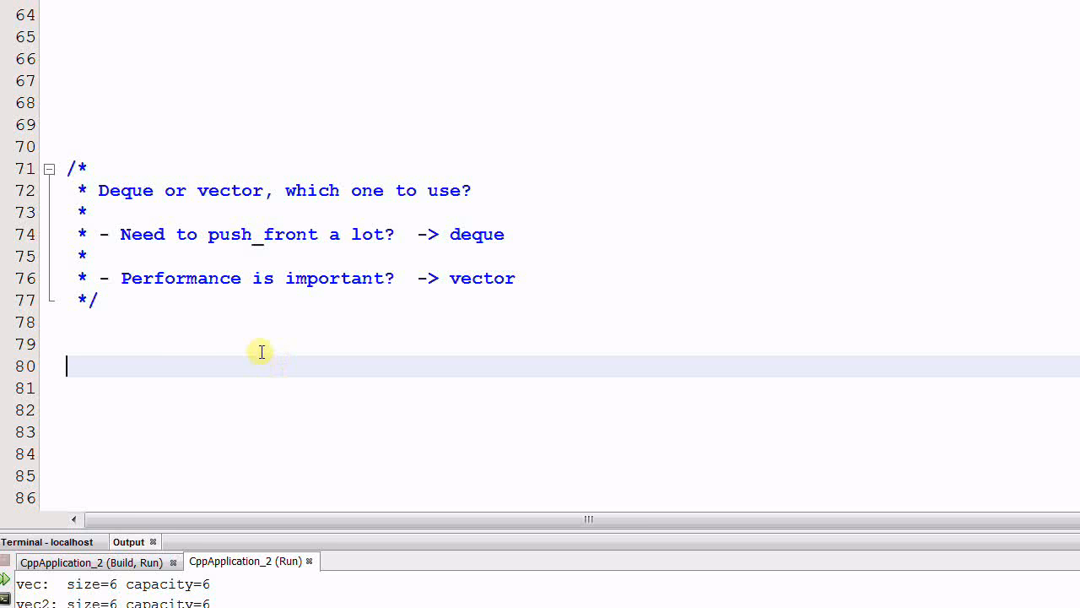
# - Highlight push_front and the 'Performance is important' condition in the bullet list, then clear the marks
pyautogui.doubleClick(229, 233)
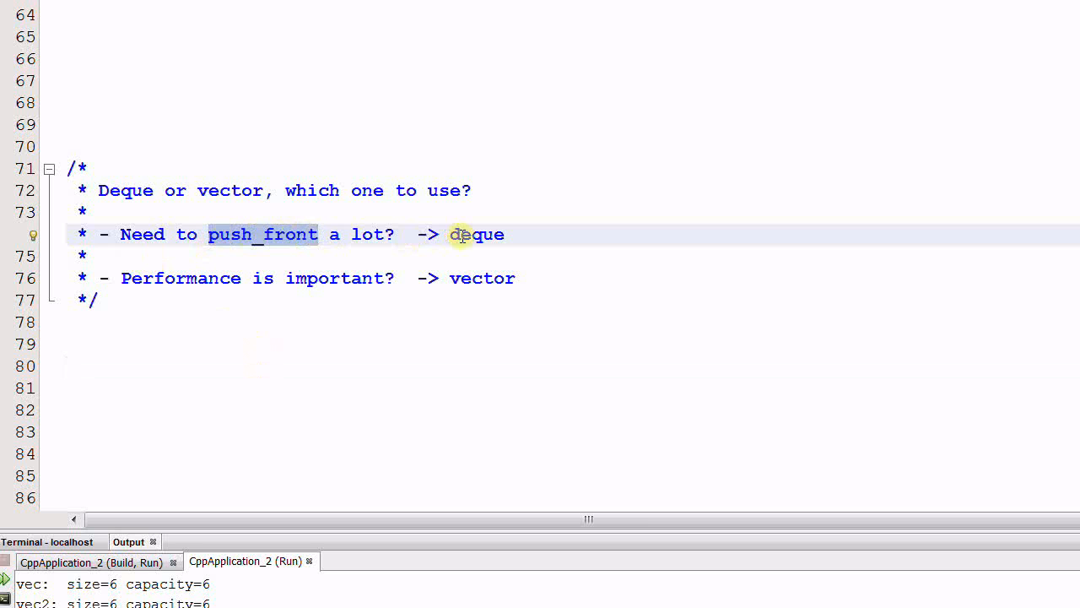
pyautogui.moveTo(500, 246)
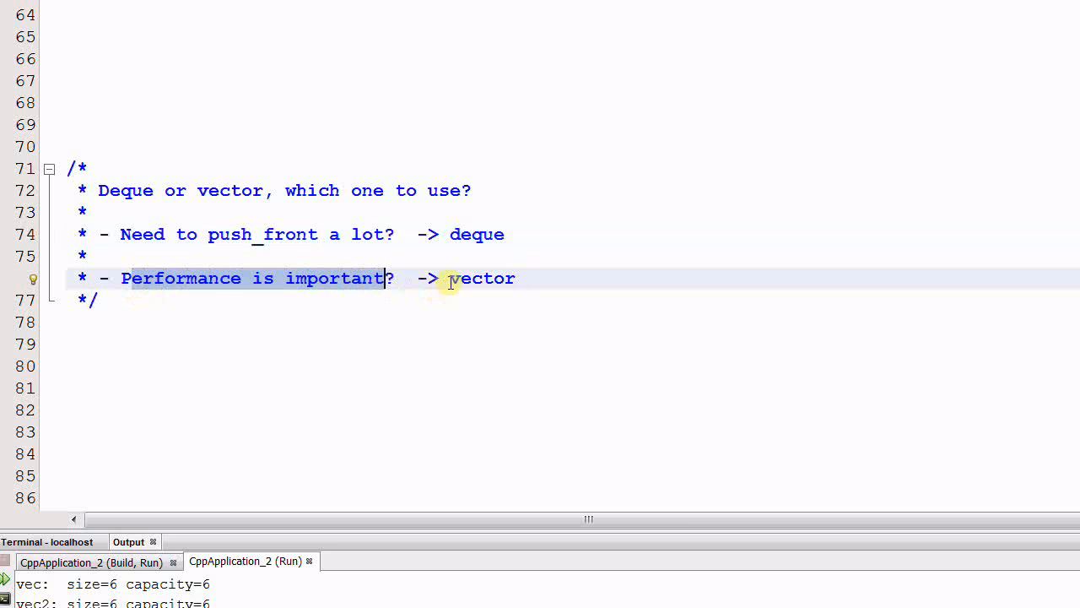
pyautogui.doubleClick(483, 278)
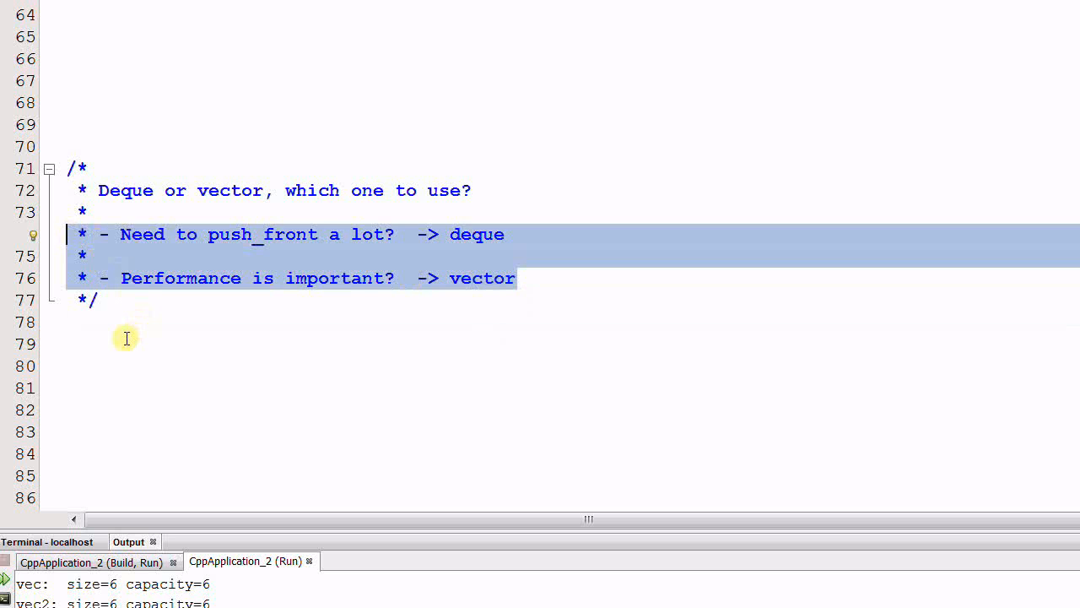
pyautogui.click(131, 341)
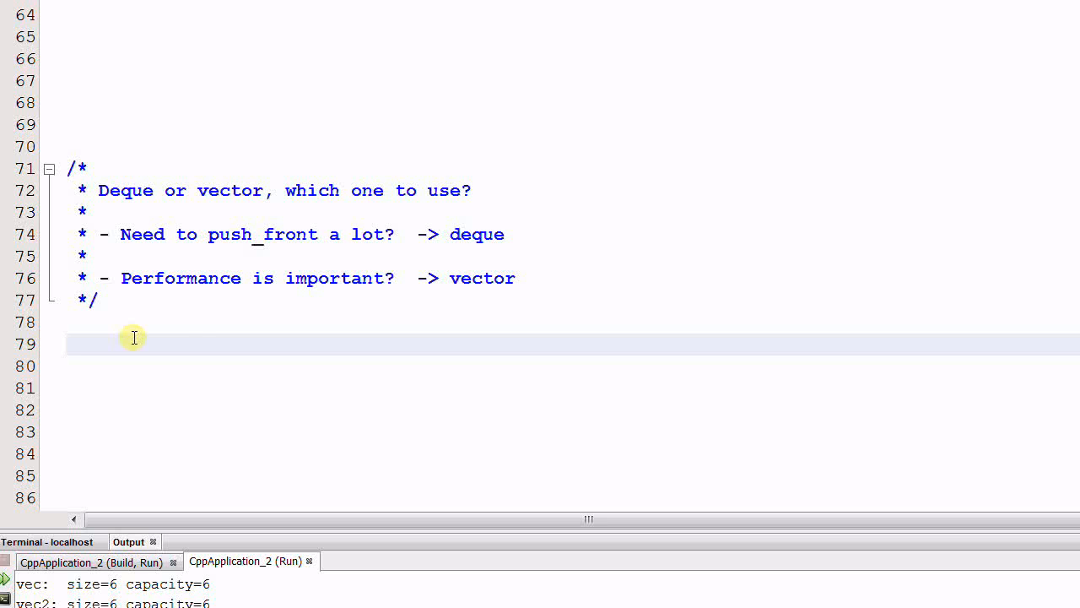
pyautogui.moveTo(520, 306)
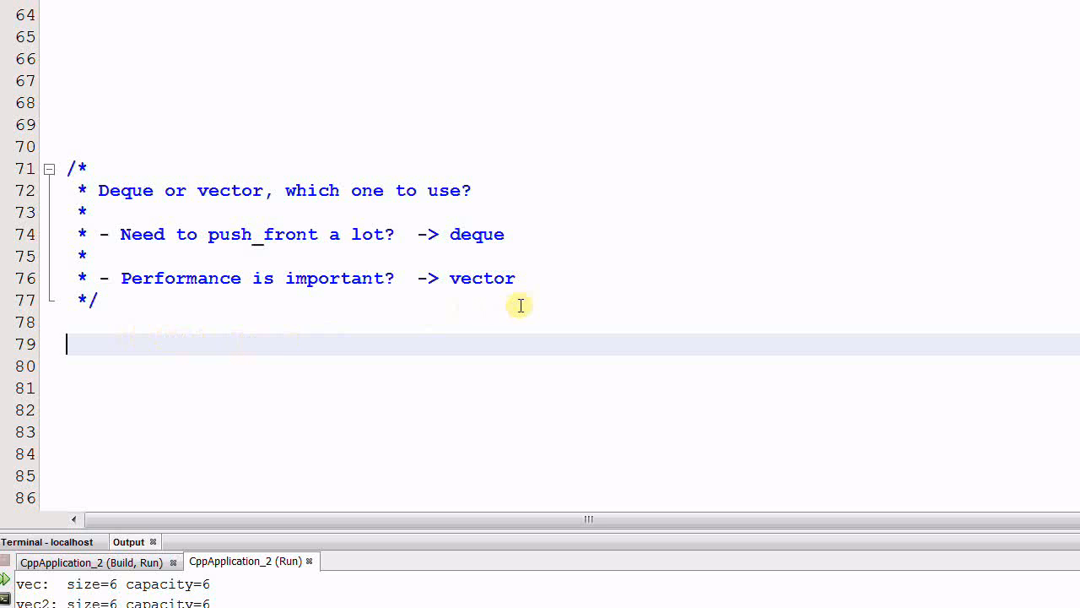
pyautogui.moveTo(483, 362)
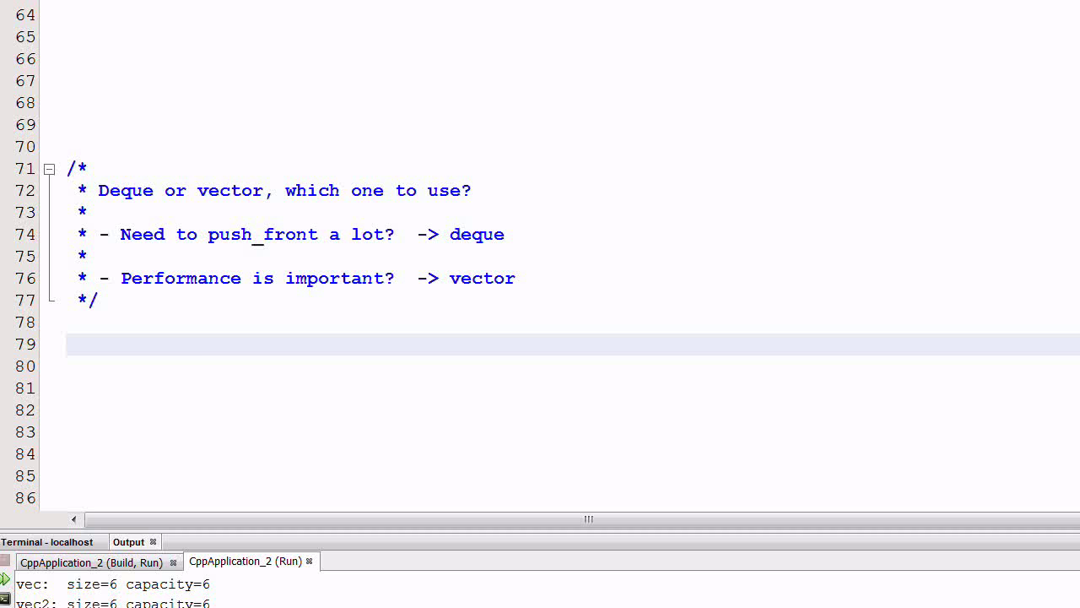
# - Scroll to the Element type and Memory Availability guideline comments and highlight their headings
pyautogui.scroll(-3)
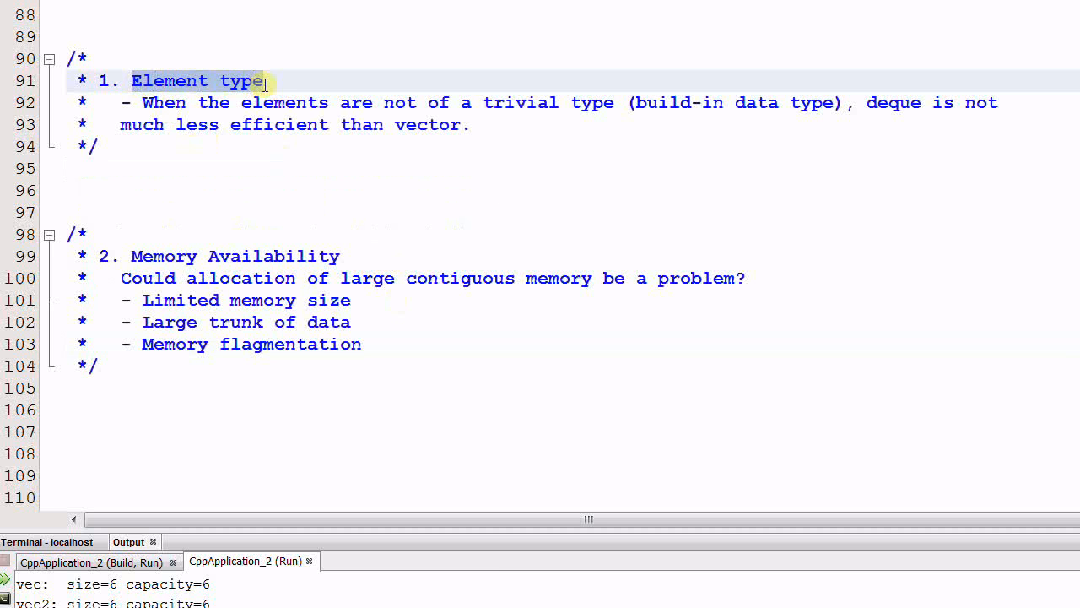
pyautogui.moveTo(260, 190)
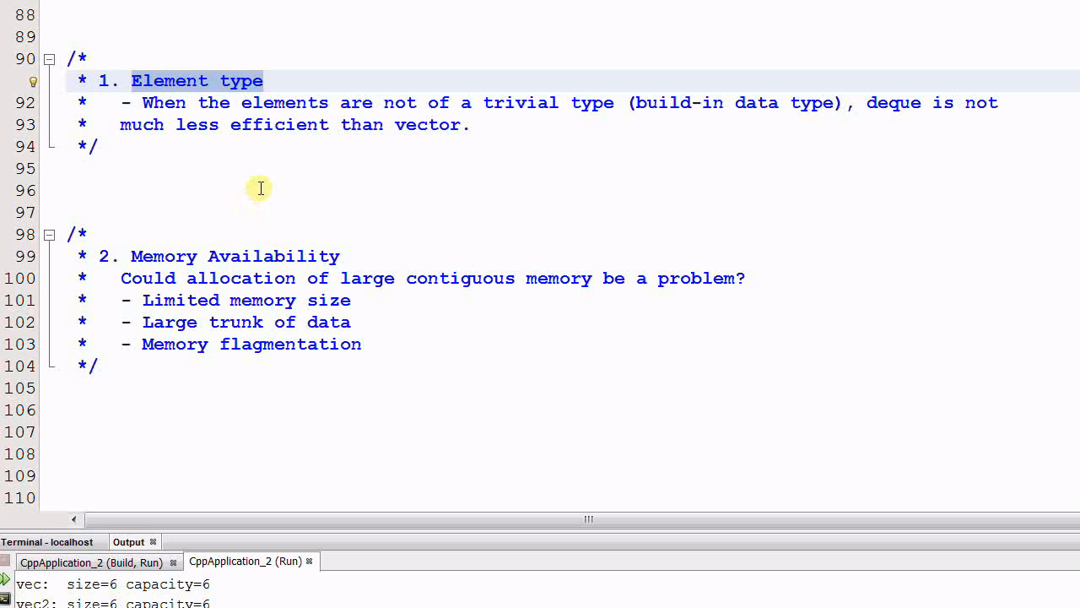
pyautogui.click(260, 190)
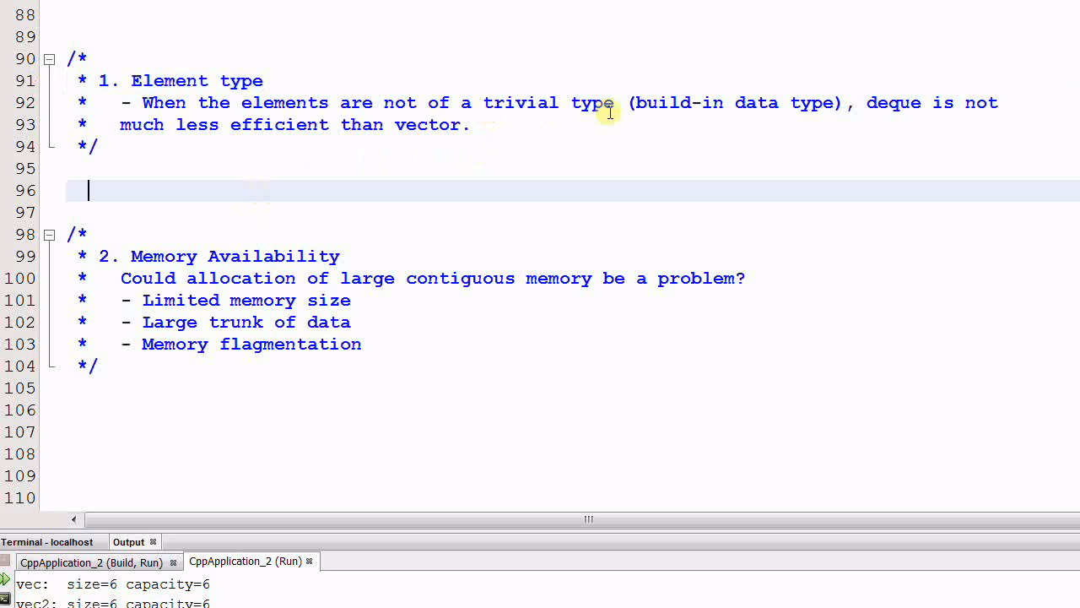
pyautogui.moveTo(785, 108)
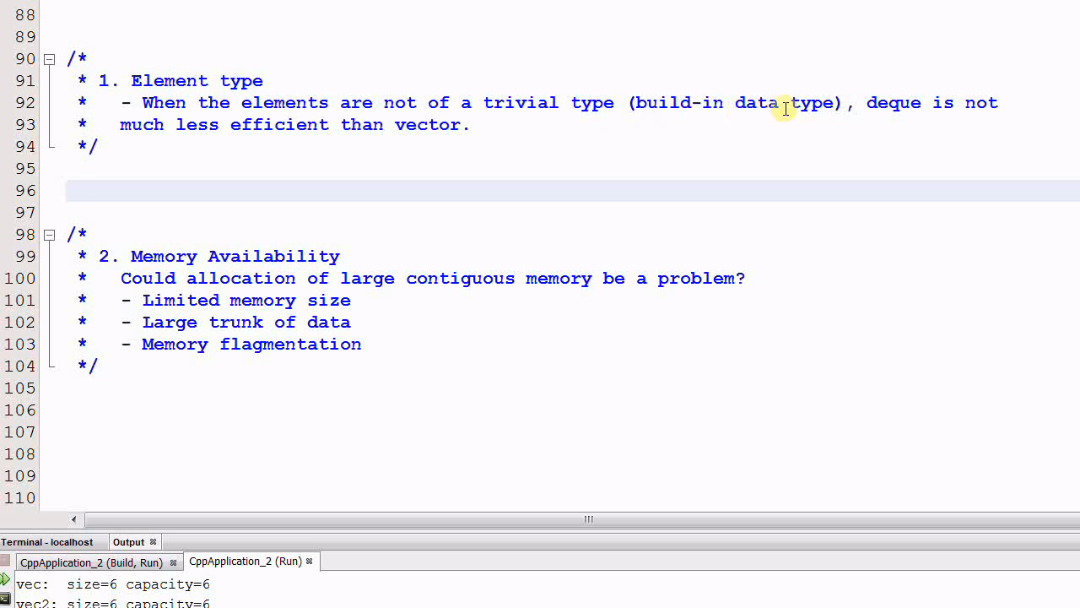
pyautogui.moveTo(970, 103)
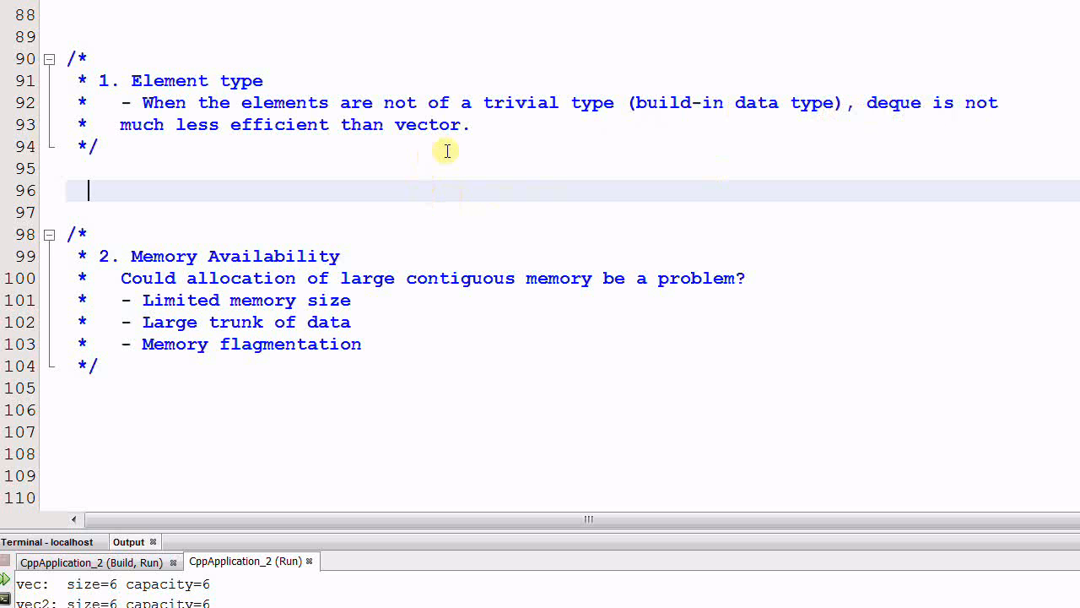
pyautogui.moveTo(483, 150)
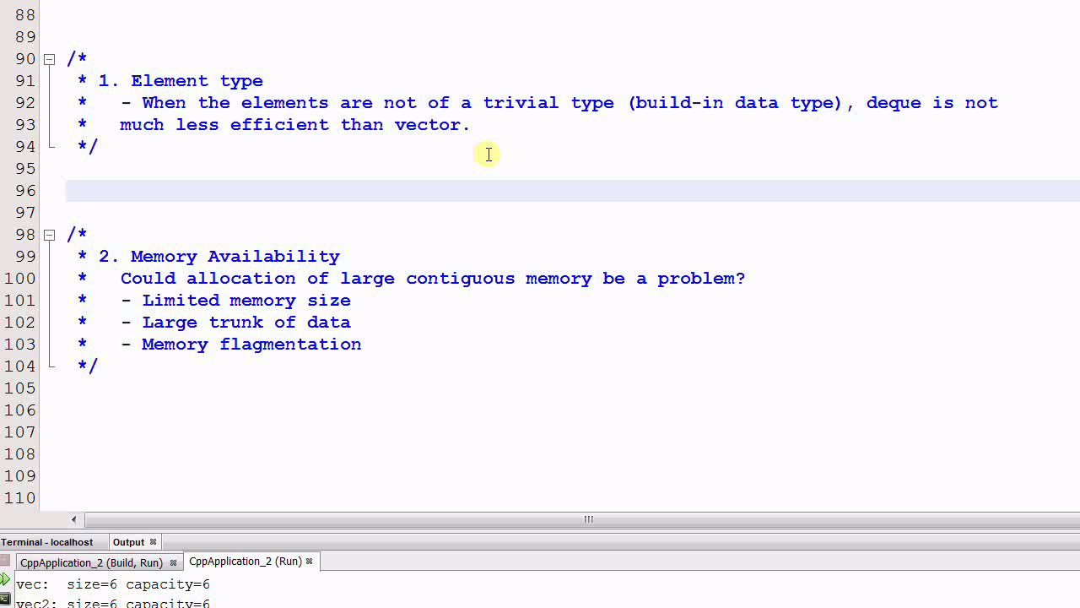
pyautogui.click(88, 189)
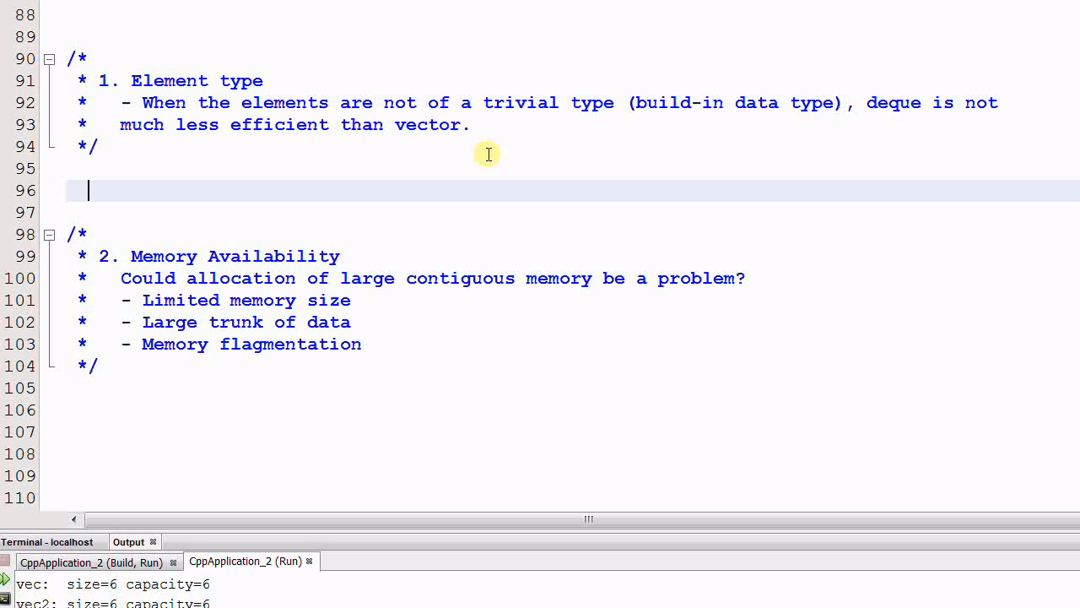
pyautogui.click(101, 145)
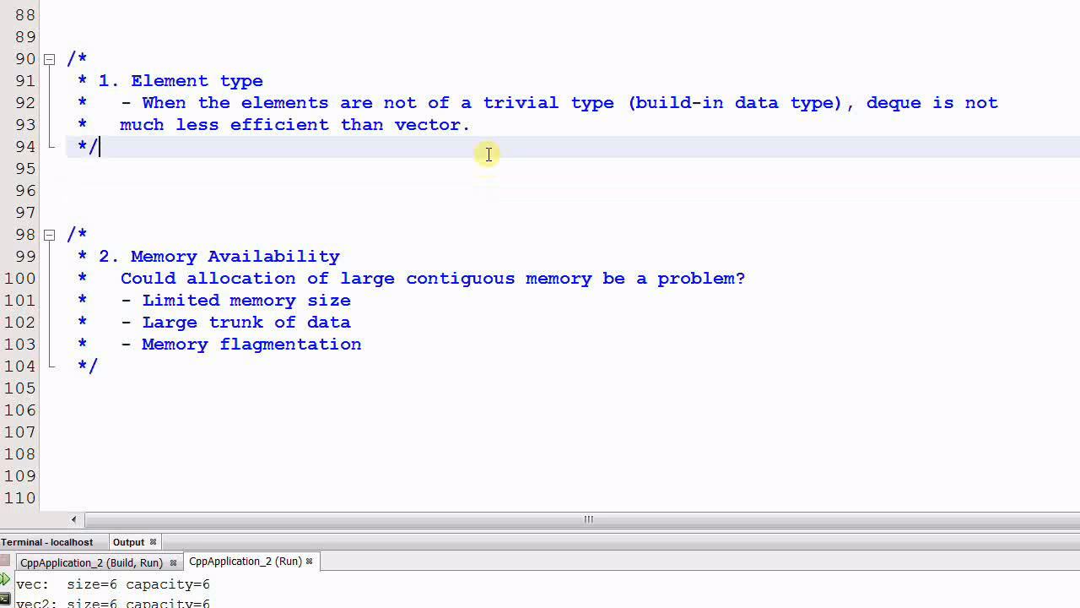
pyautogui.moveTo(131, 261)
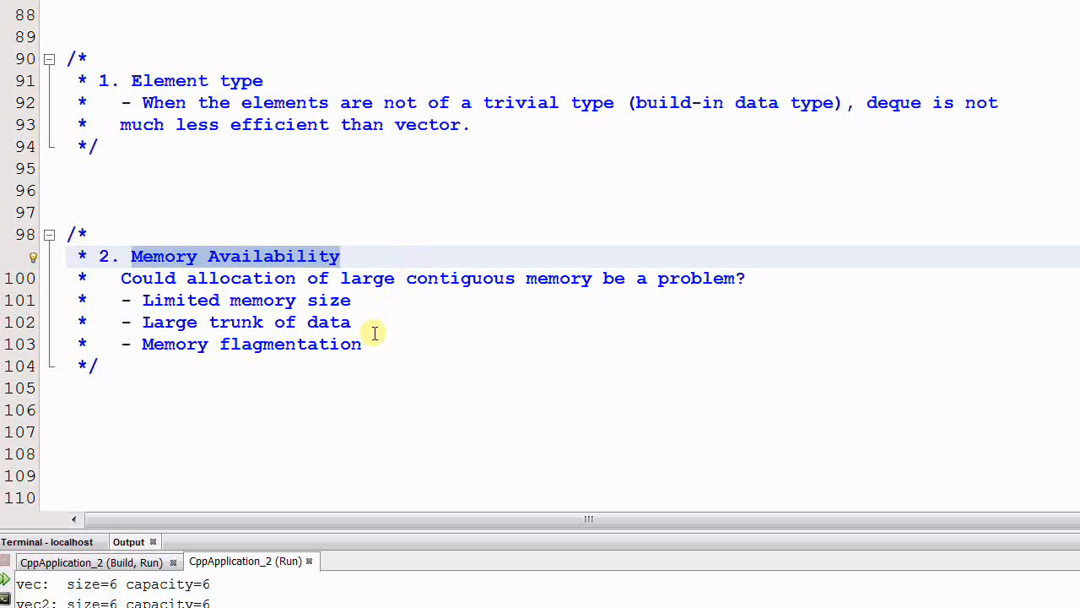
pyautogui.click(340, 257)
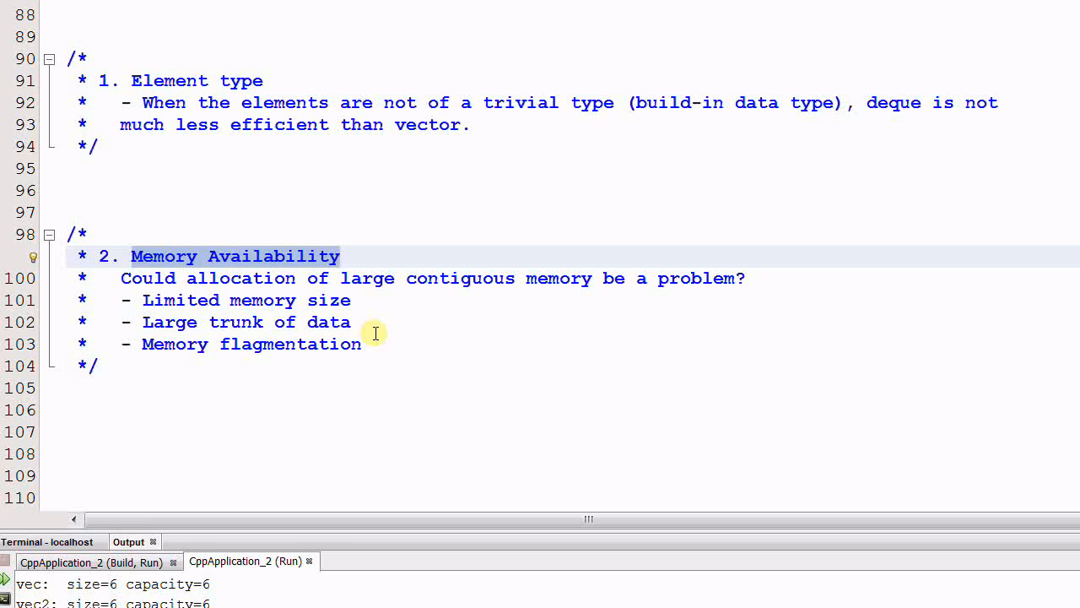
pyautogui.click(341, 257)
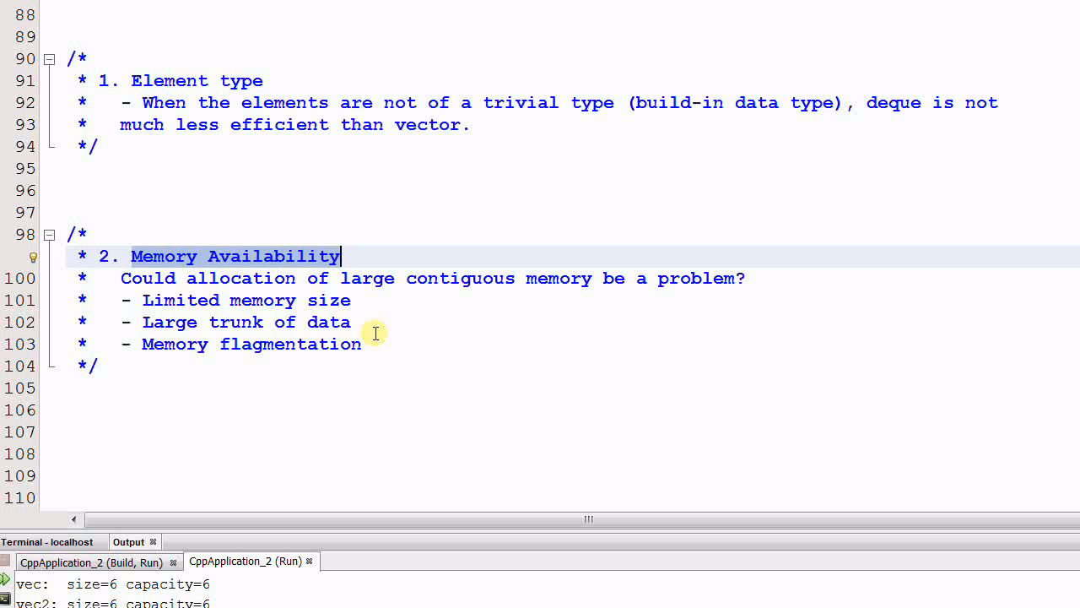
pyautogui.moveTo(698, 385)
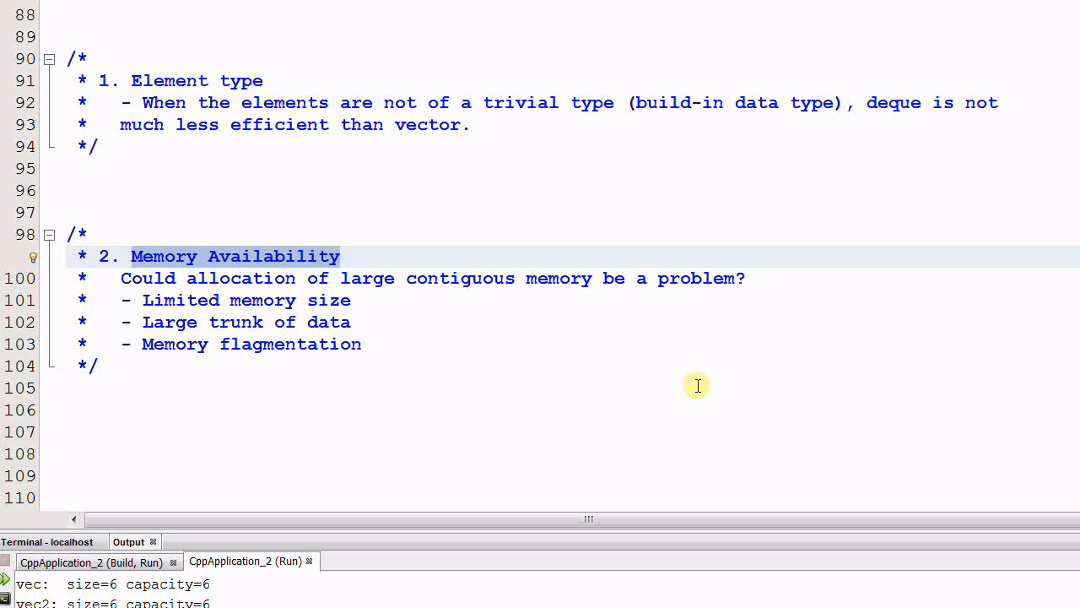
pyautogui.moveTo(541, 380)
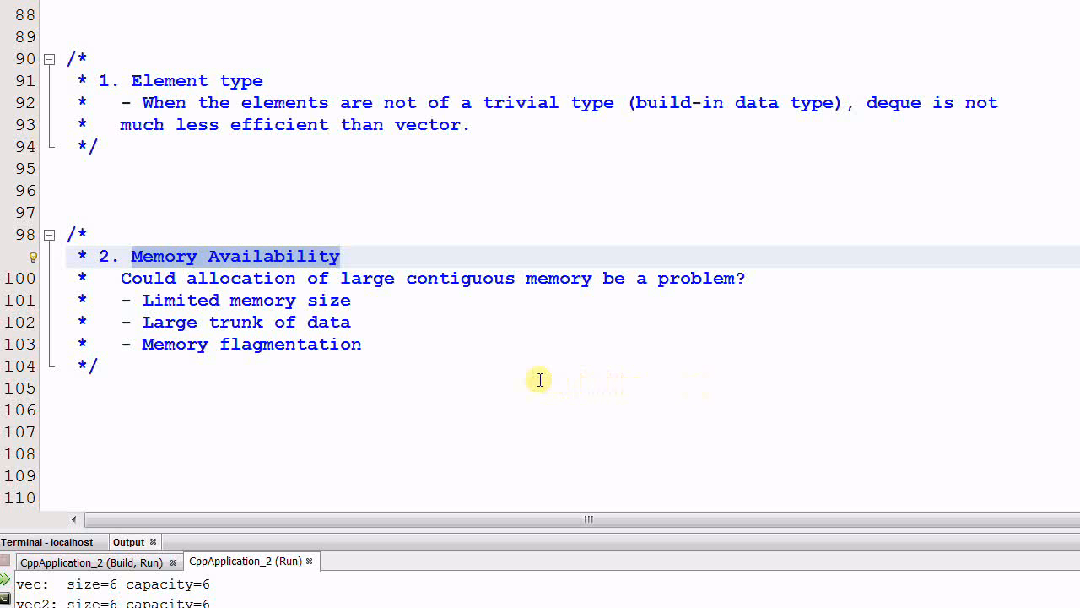
pyautogui.moveTo(517, 373)
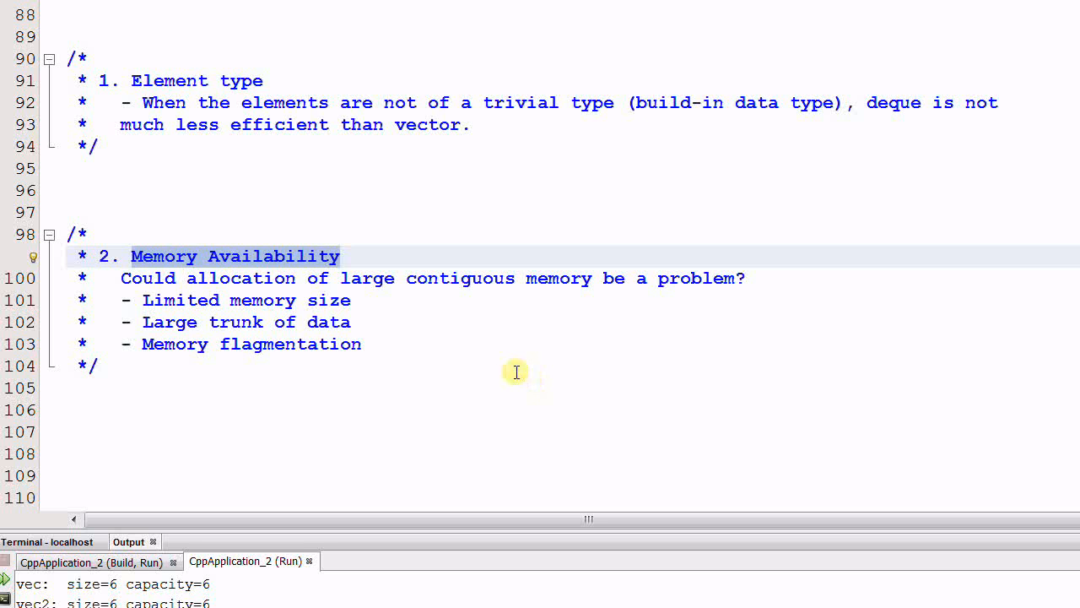
pyautogui.moveTo(402, 297)
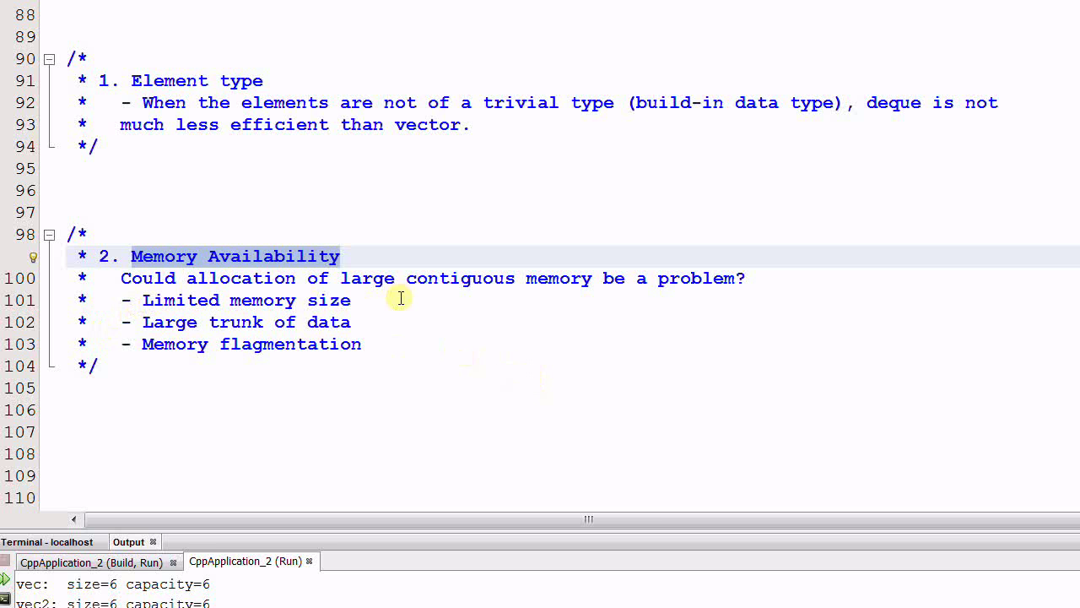
pyautogui.moveTo(624, 364)
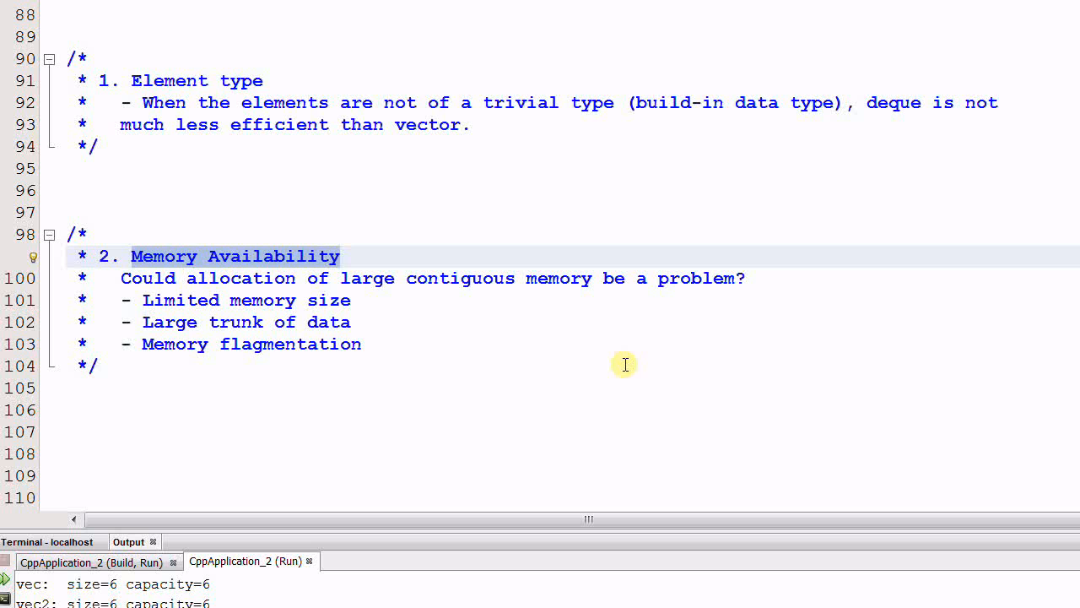
pyautogui.moveTo(550, 359)
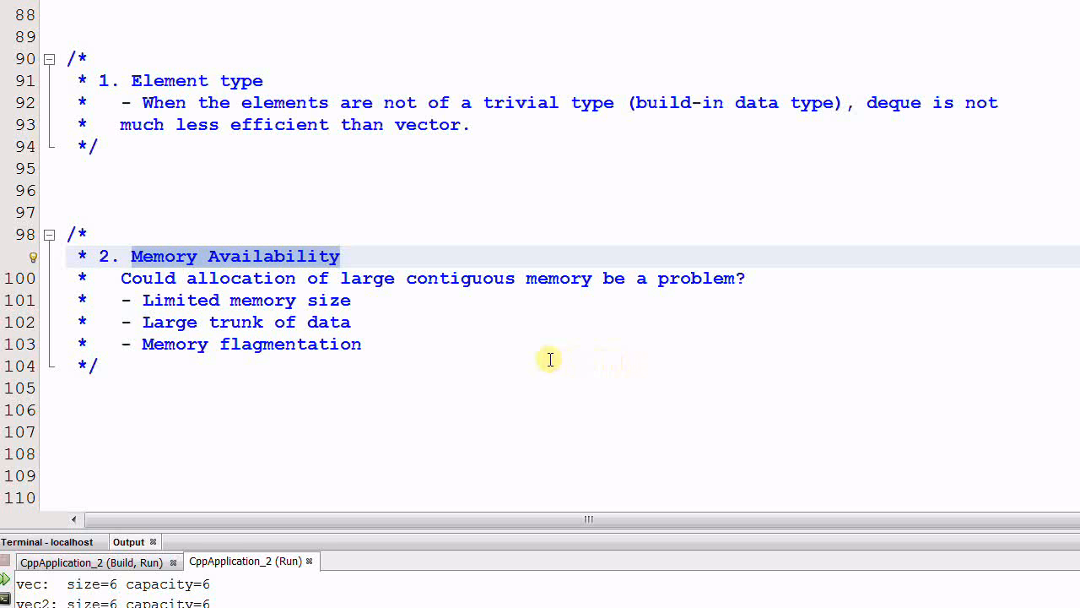
pyautogui.moveTo(621, 401)
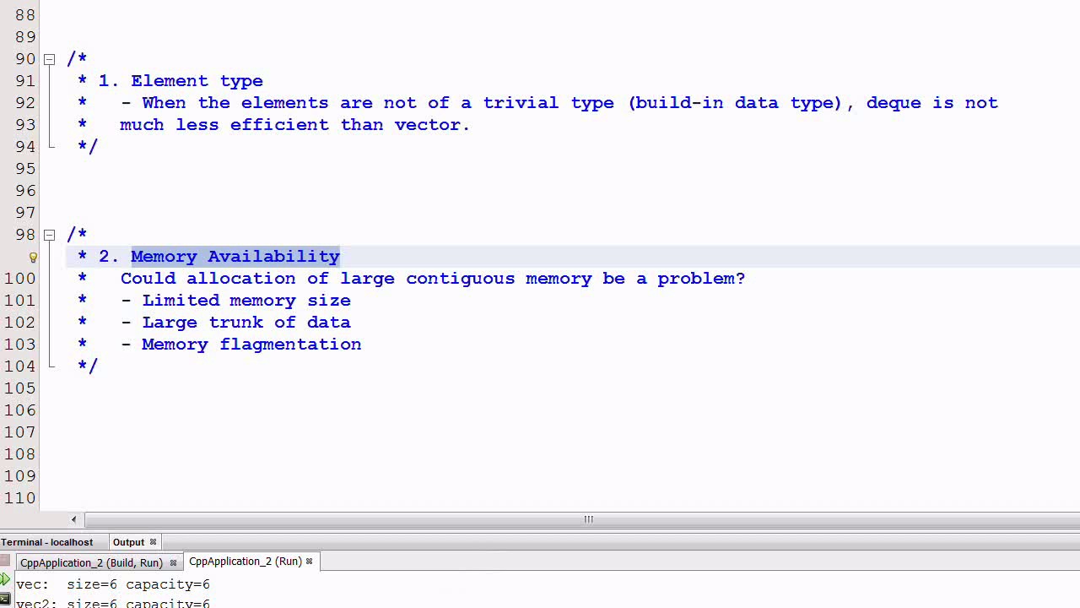
pyautogui.scroll(-3)
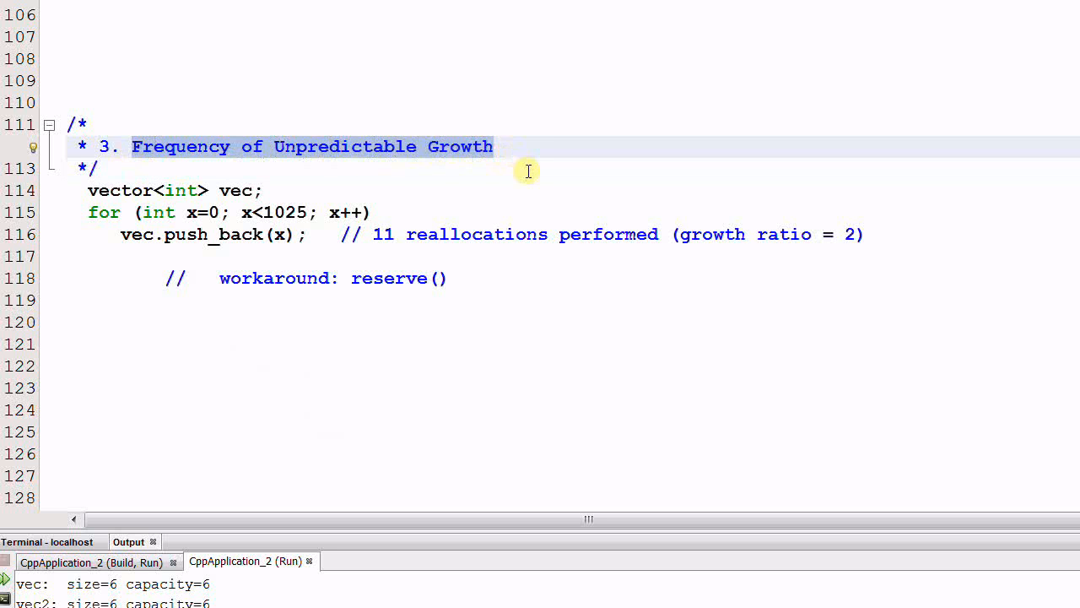
pyautogui.click(157, 189)
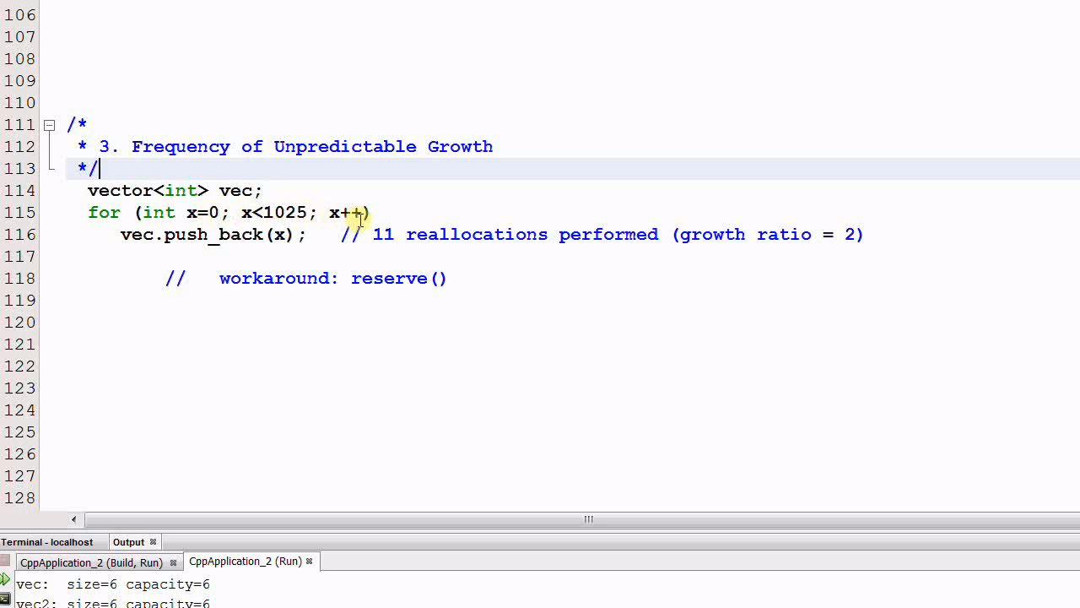
pyautogui.moveTo(186, 234)
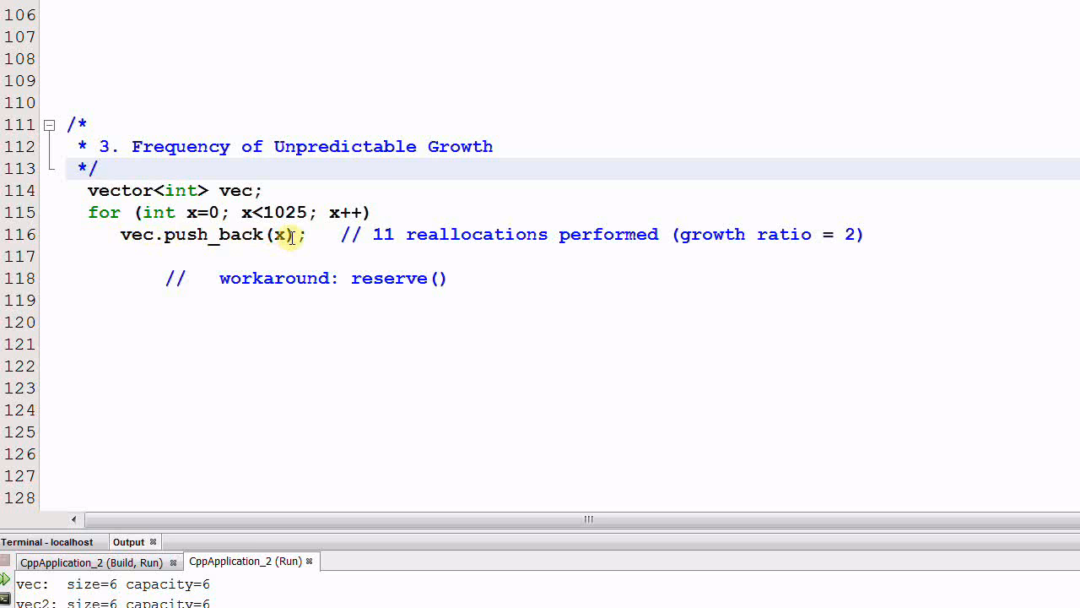
pyautogui.click(98, 169)
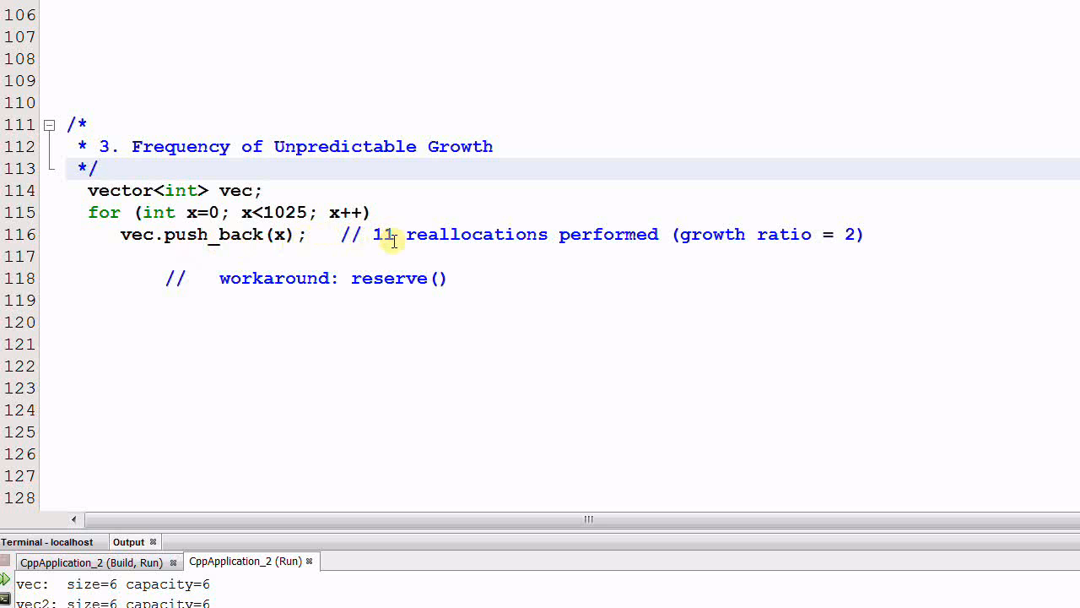
pyautogui.moveTo(662, 243)
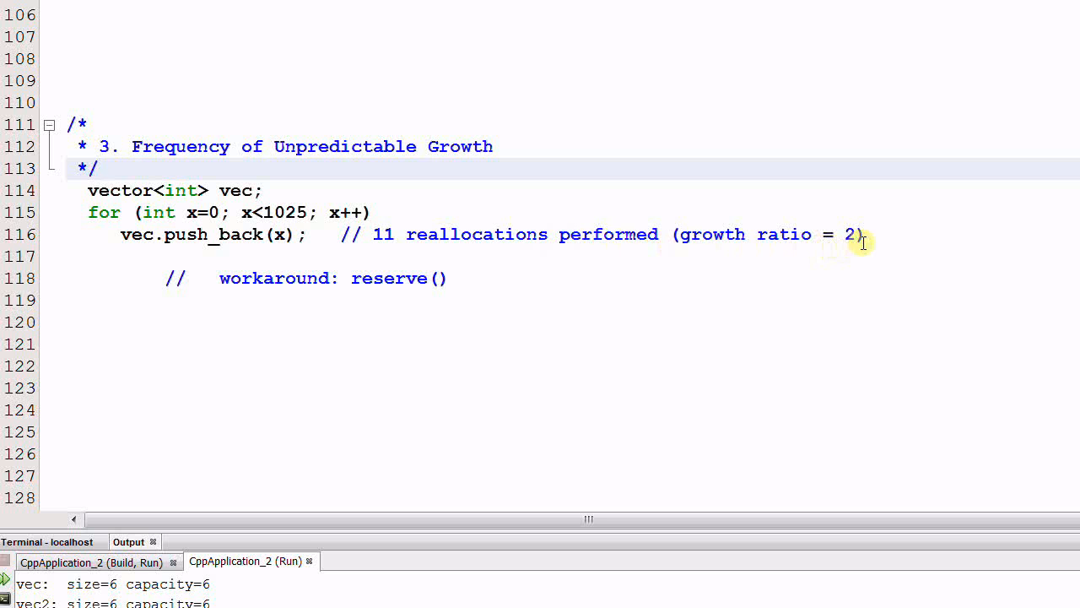
pyautogui.moveTo(376, 319)
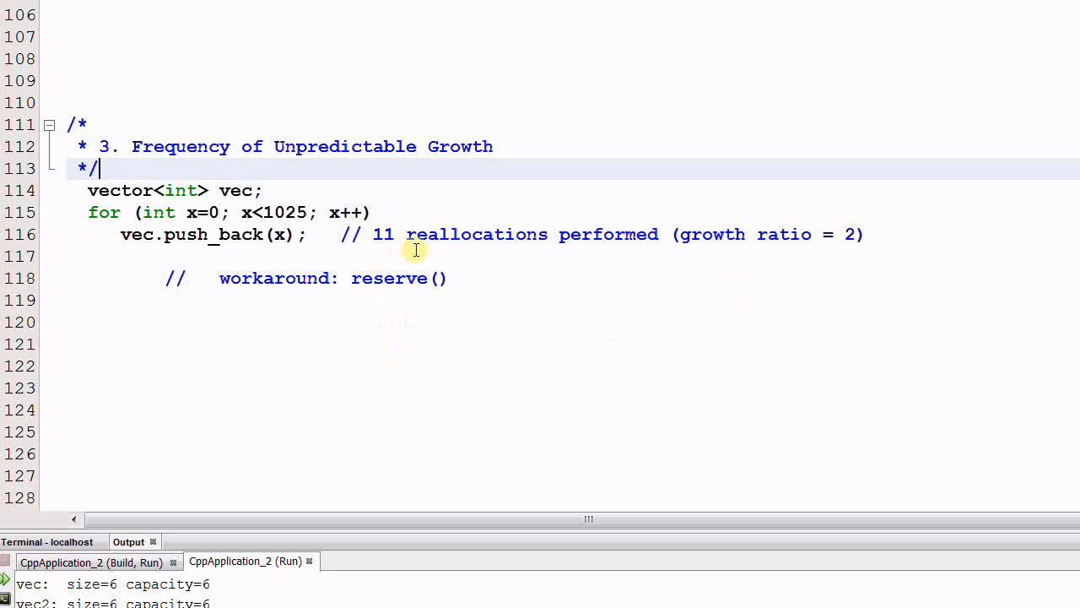
pyautogui.moveTo(500, 257)
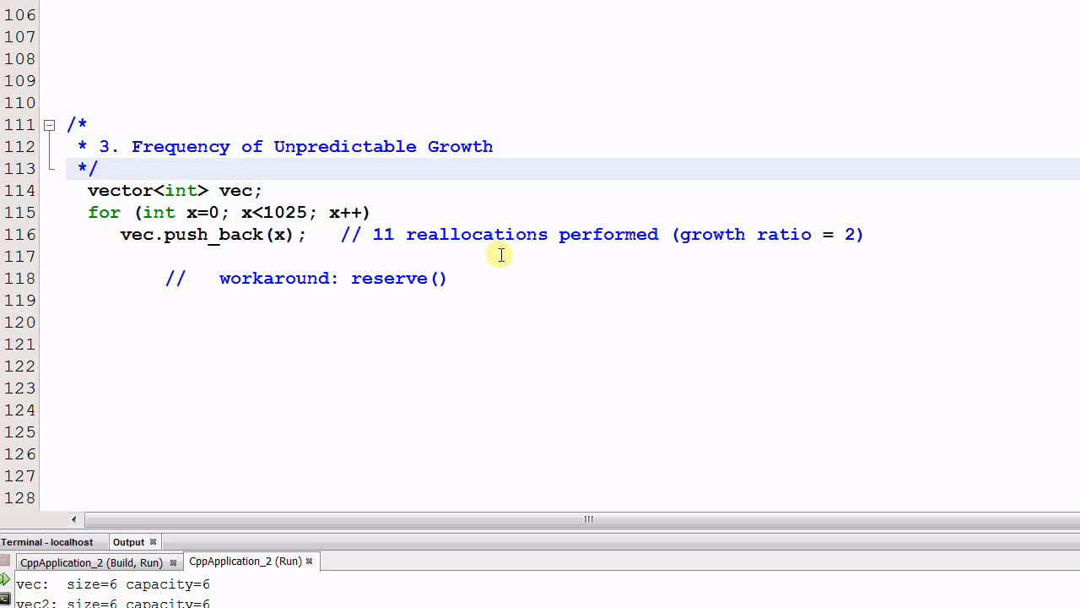
pyautogui.moveTo(385, 311)
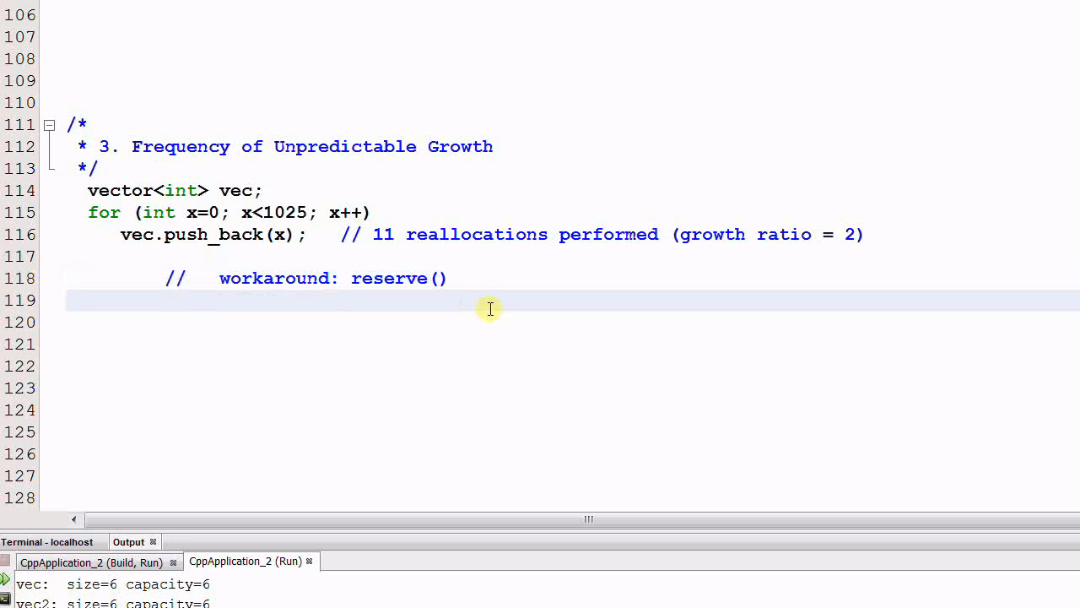
pyautogui.moveTo(483, 309)
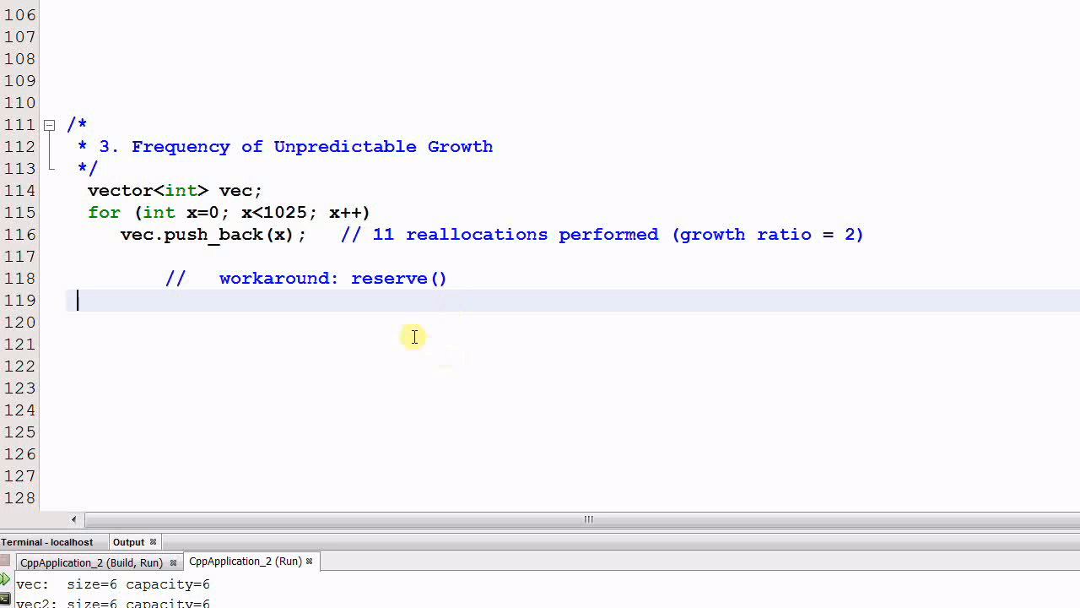
pyautogui.moveTo(460, 290)
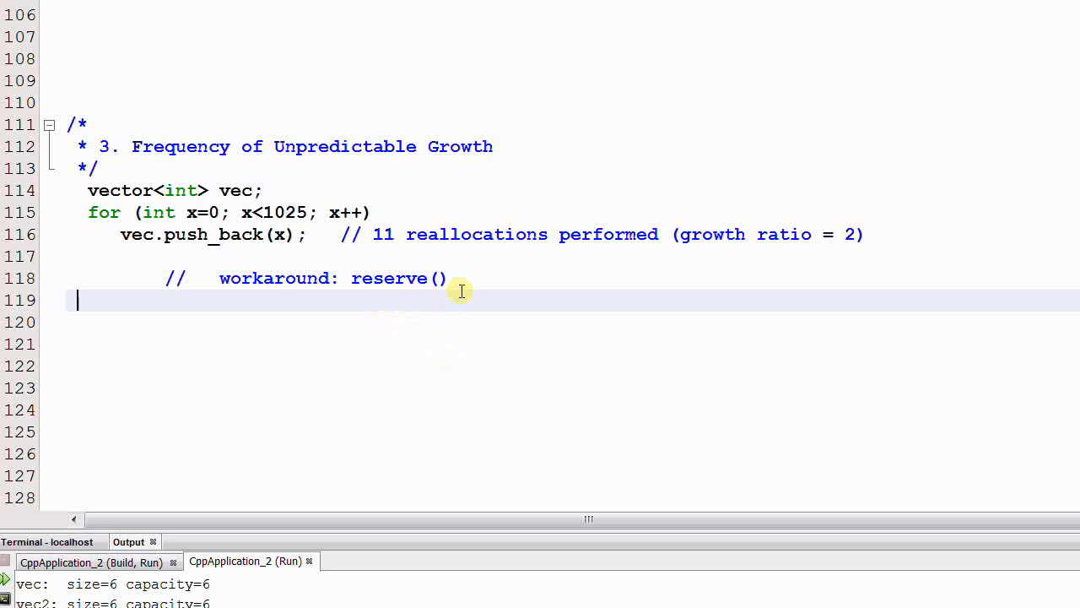
pyautogui.moveTo(465, 295)
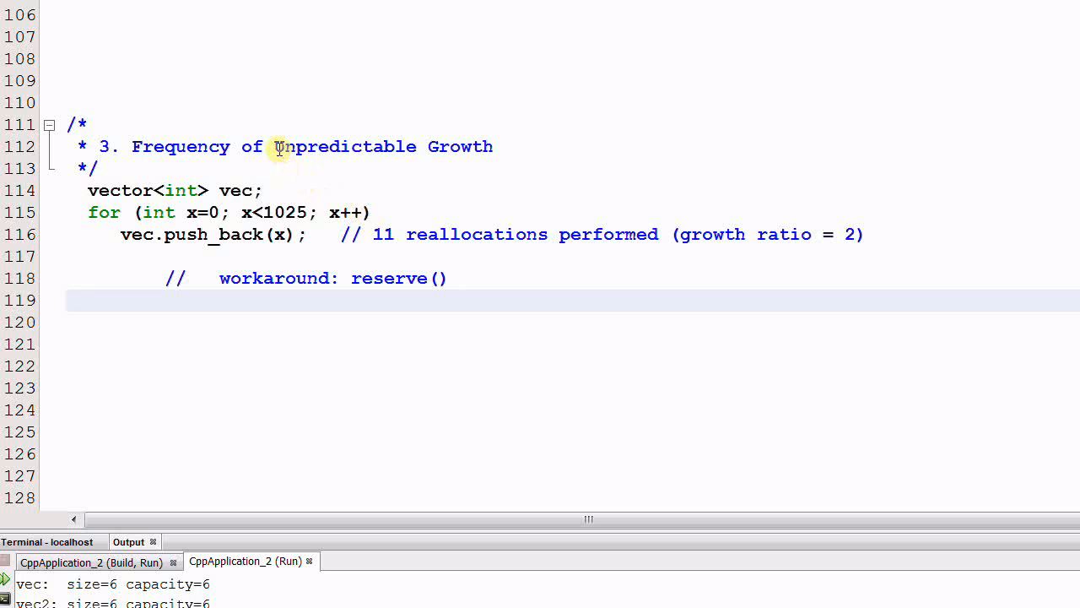
pyautogui.doubleClick(345, 146)
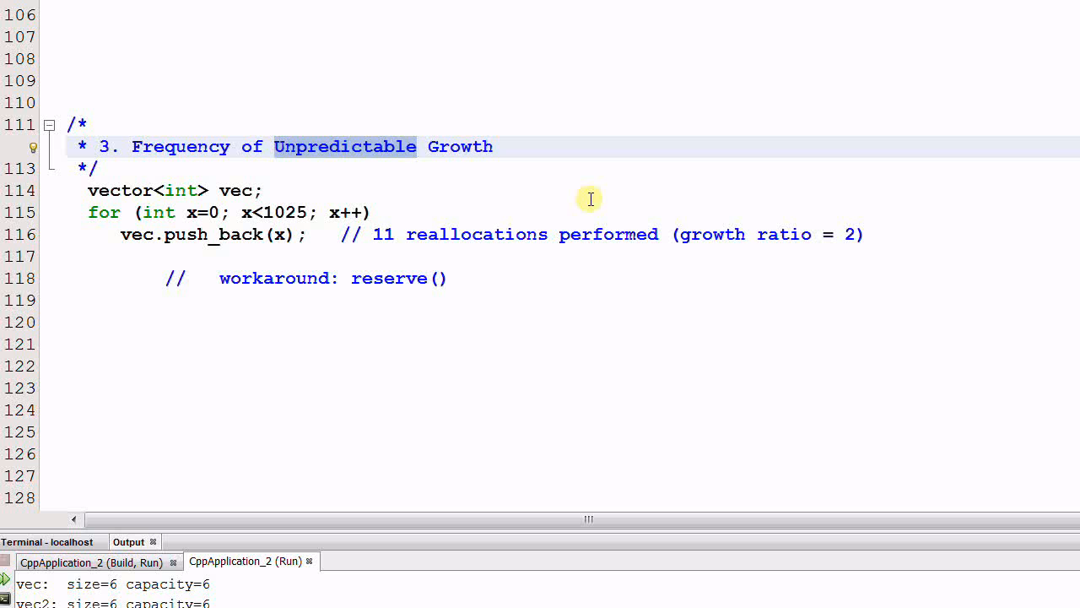
pyautogui.moveTo(443, 493)
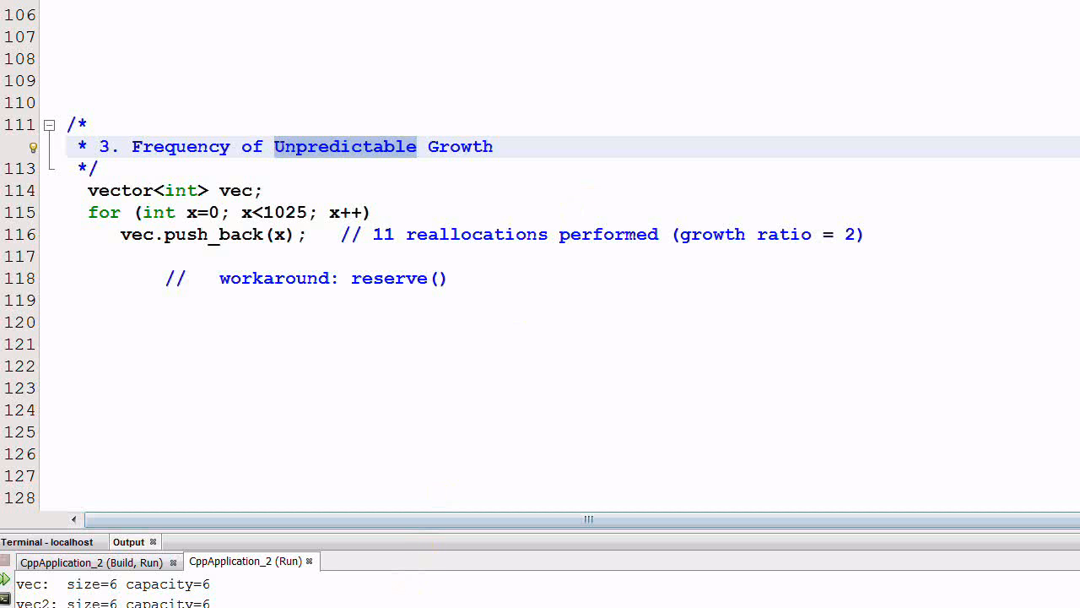
# - Scroll to section 4 and mark the vector's values 2,3,4,5, its undefined-behaviour print and push_back(6) lines, and 'iterators' in the heading
pyautogui.scroll(-3)
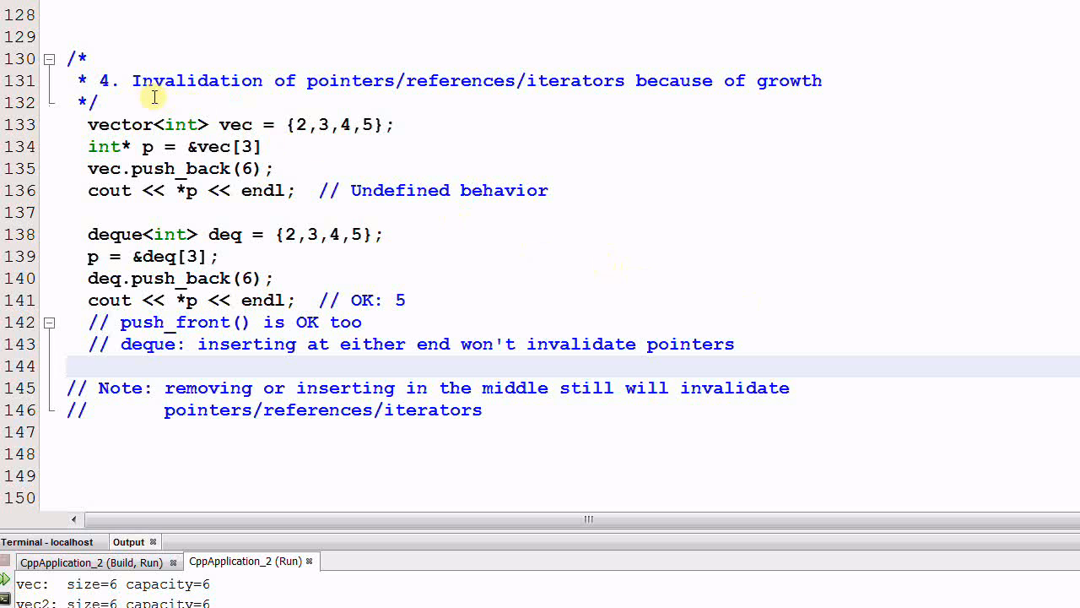
pyautogui.moveTo(378, 92)
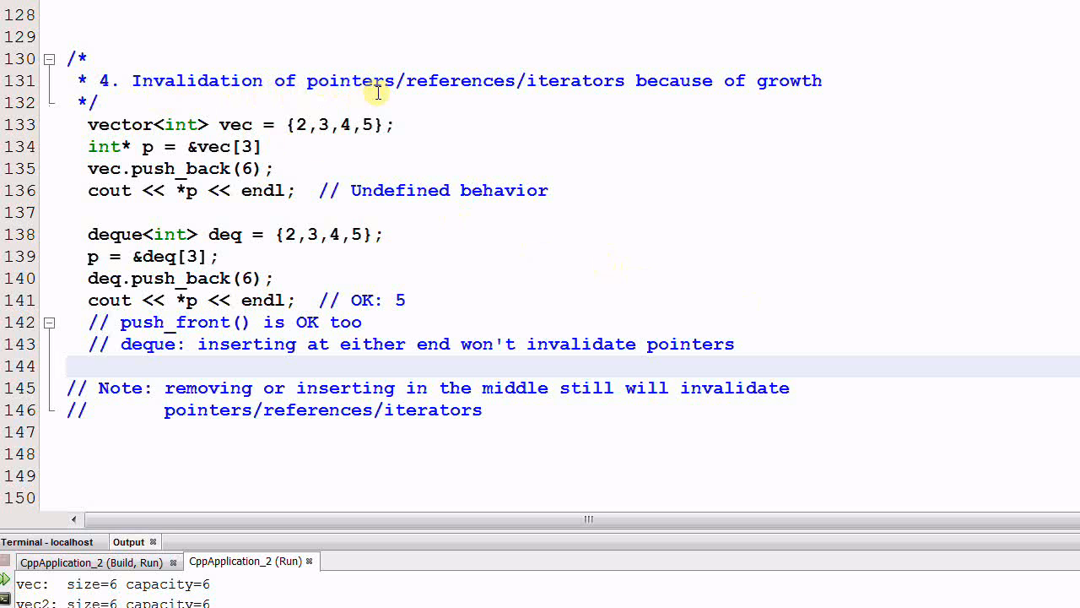
pyautogui.moveTo(650, 101)
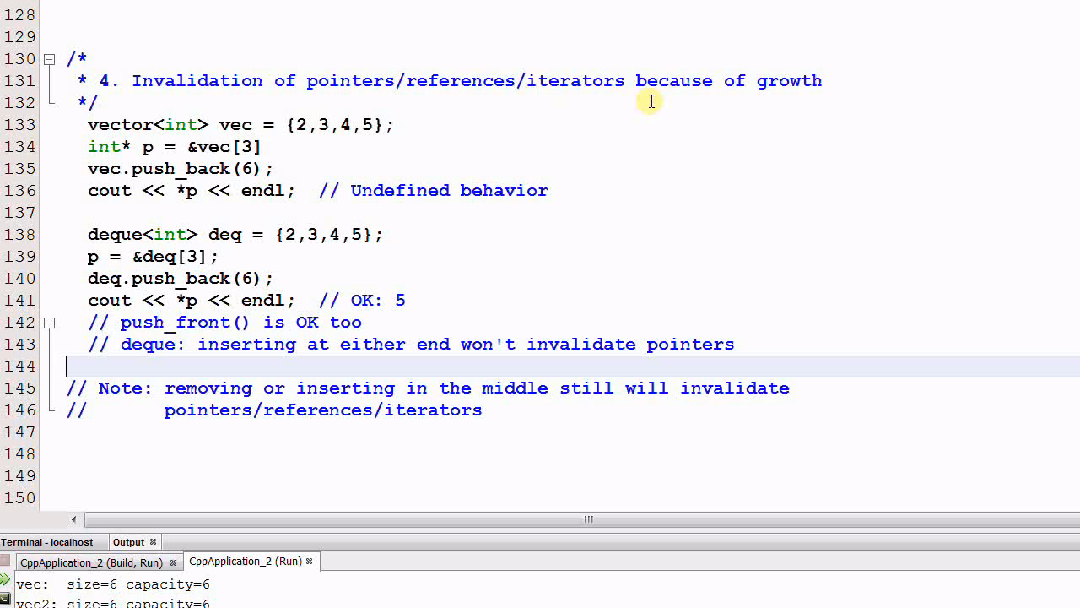
pyautogui.moveTo(842, 107)
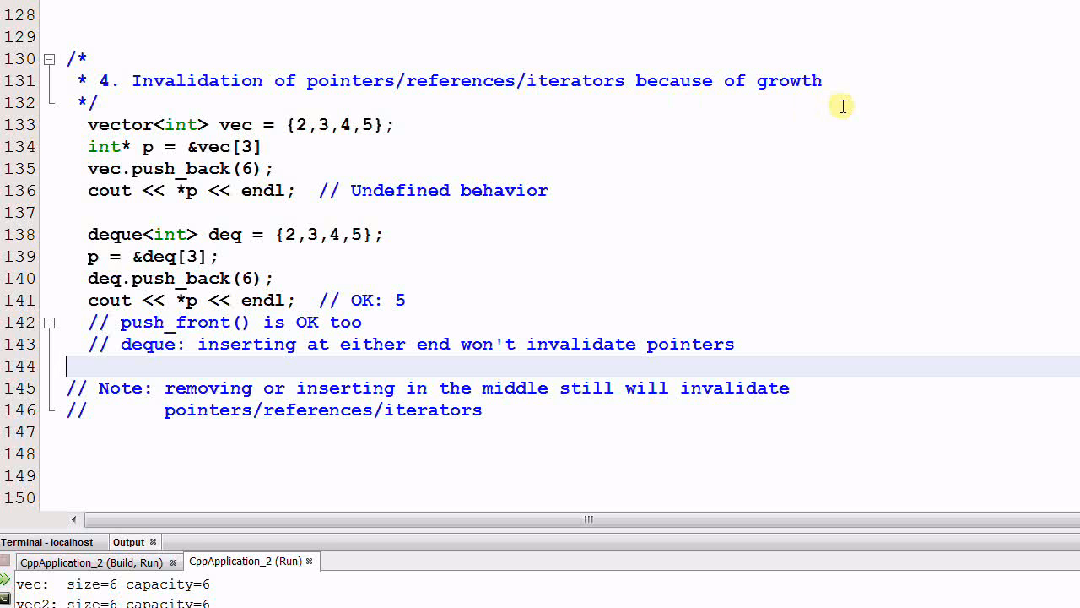
pyautogui.moveTo(223, 132)
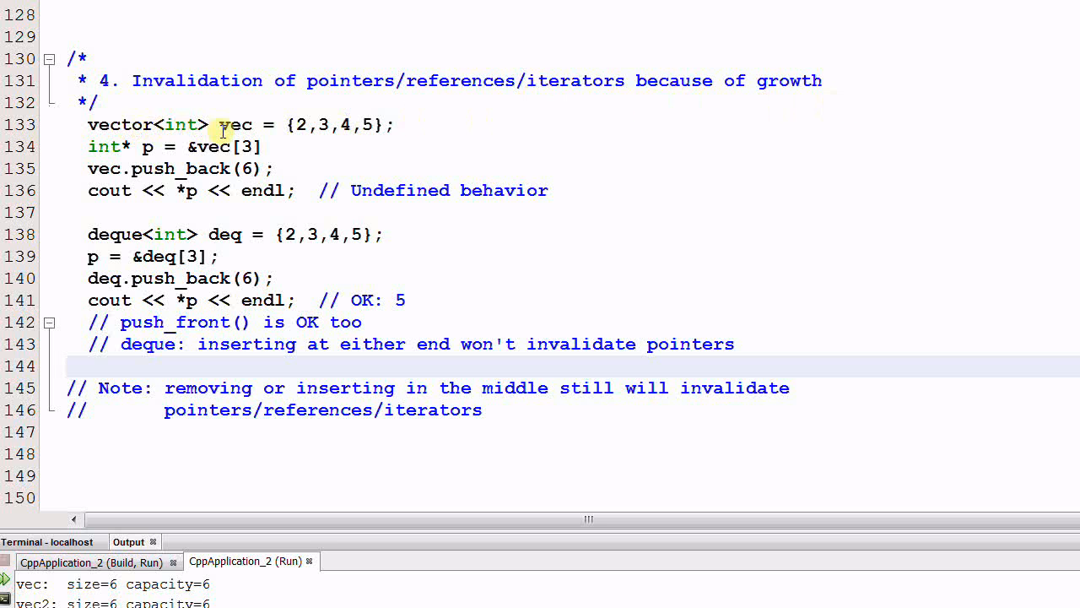
pyautogui.click(295, 125)
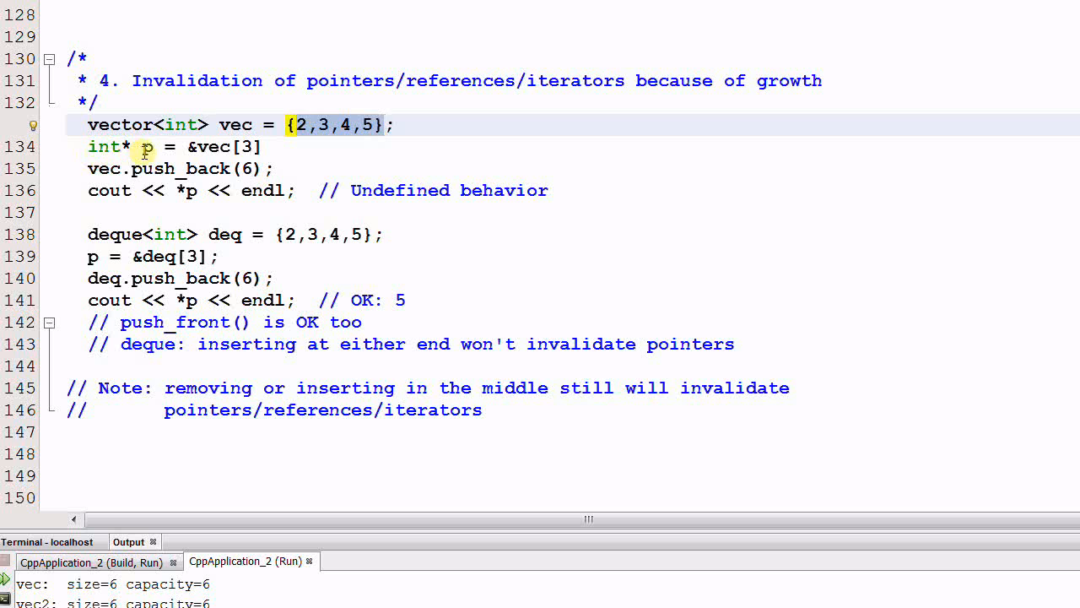
pyautogui.click(202, 145)
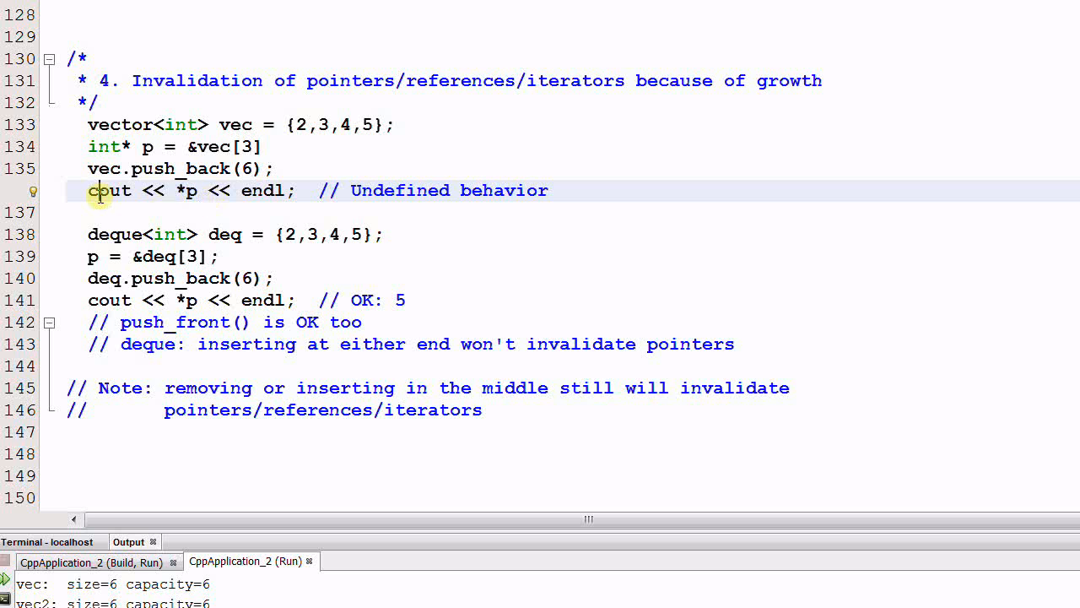
pyautogui.doubleClick(392, 190)
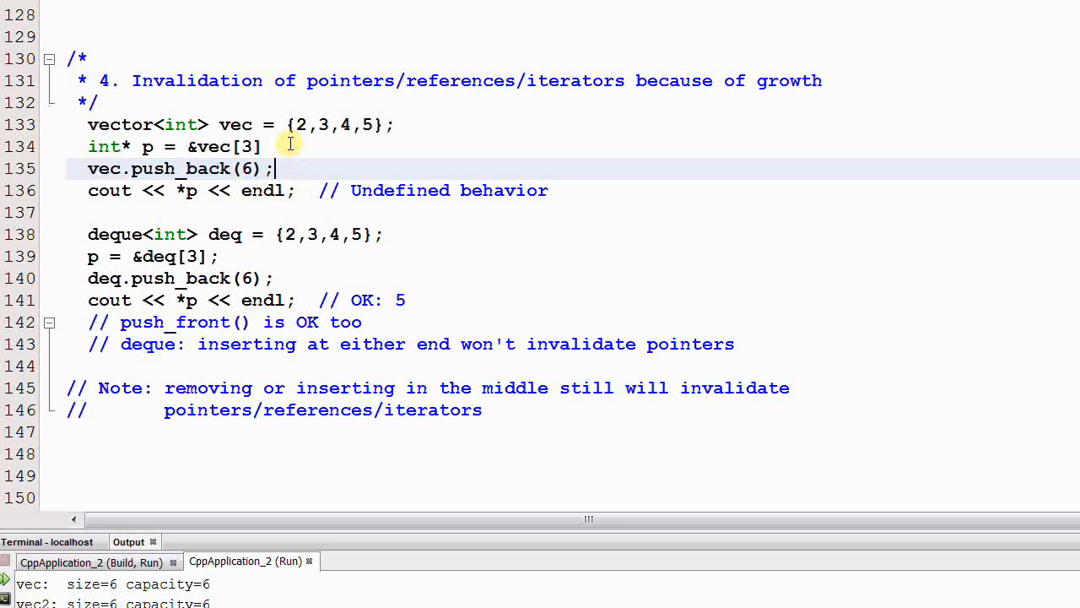
pyautogui.moveTo(273, 145)
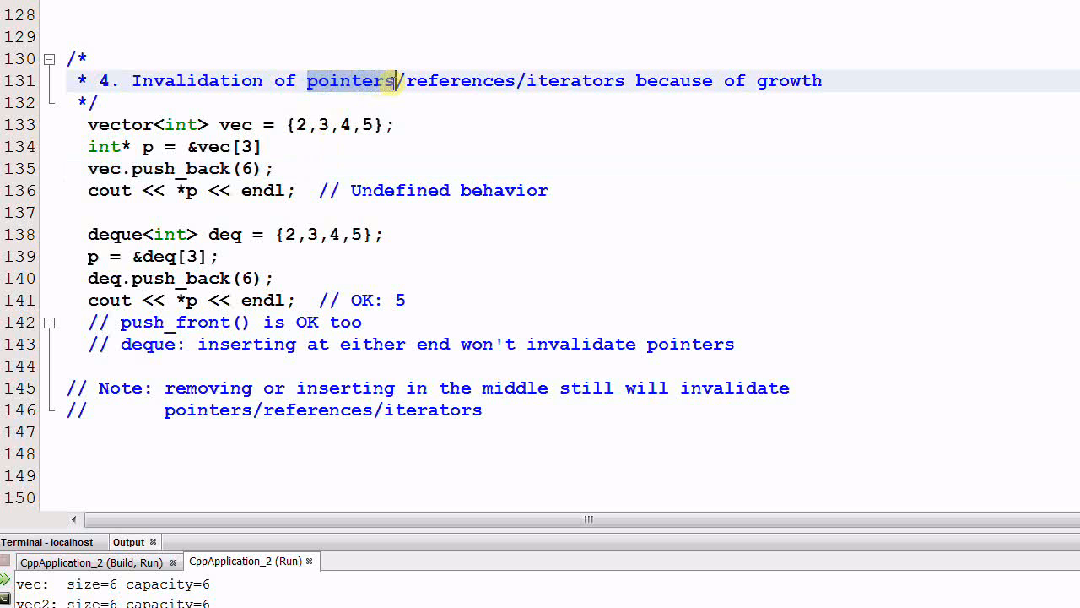
pyautogui.doubleClick(460, 81)
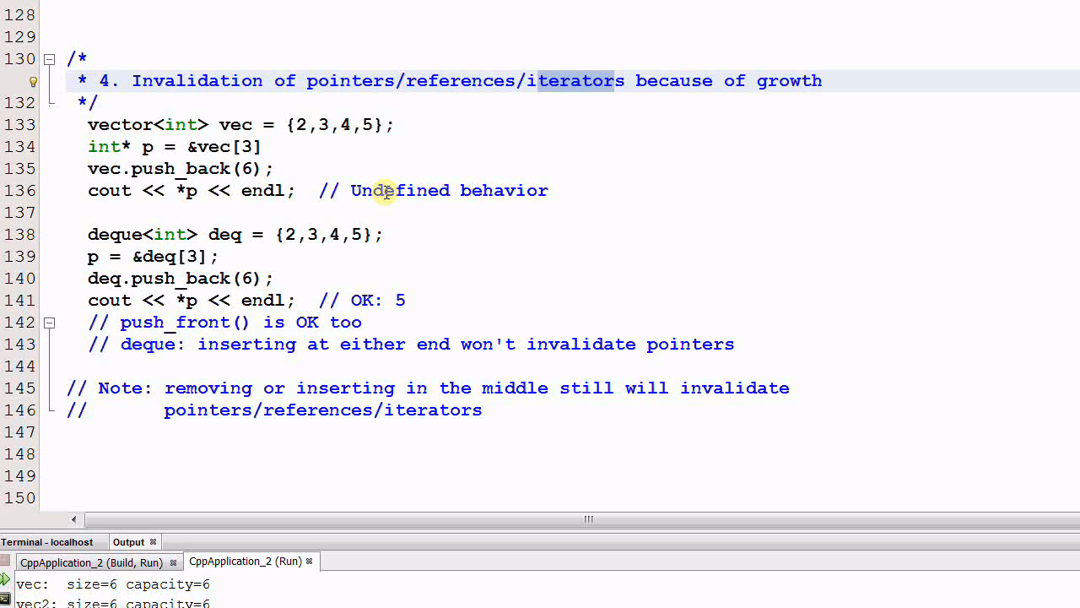
pyautogui.moveTo(220, 277)
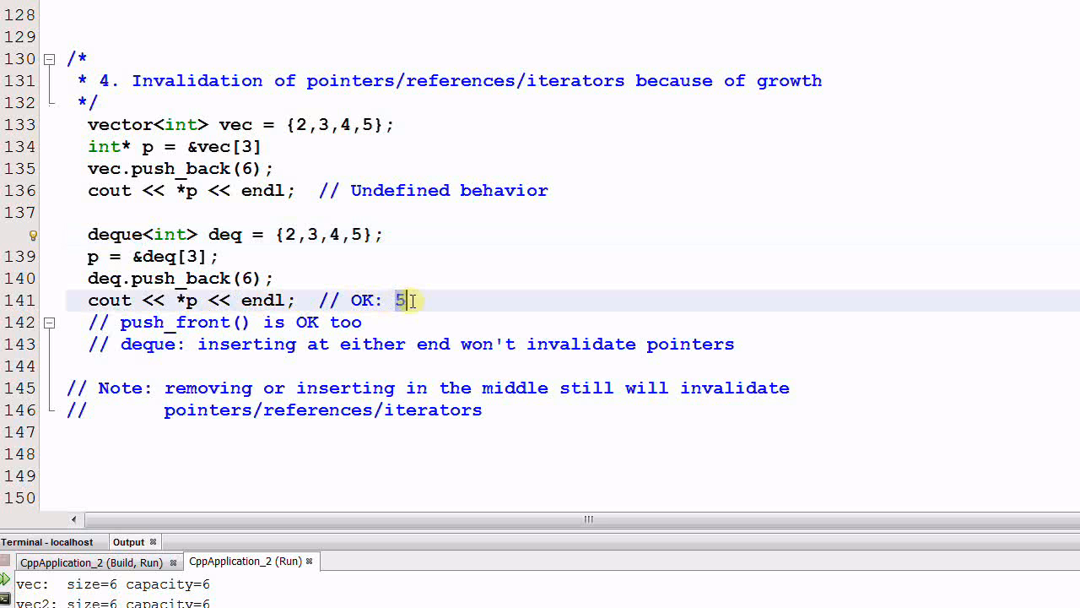
pyautogui.moveTo(429, 300)
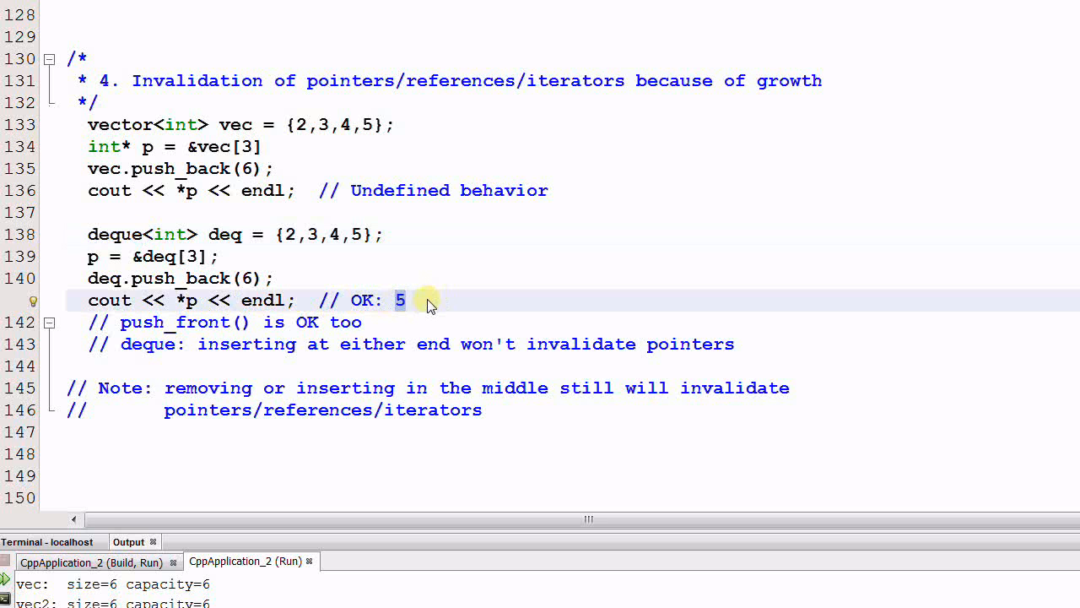
# - Point repeatedly at the deque example line showing safe insertions at the ends
pyautogui.click(405, 300)
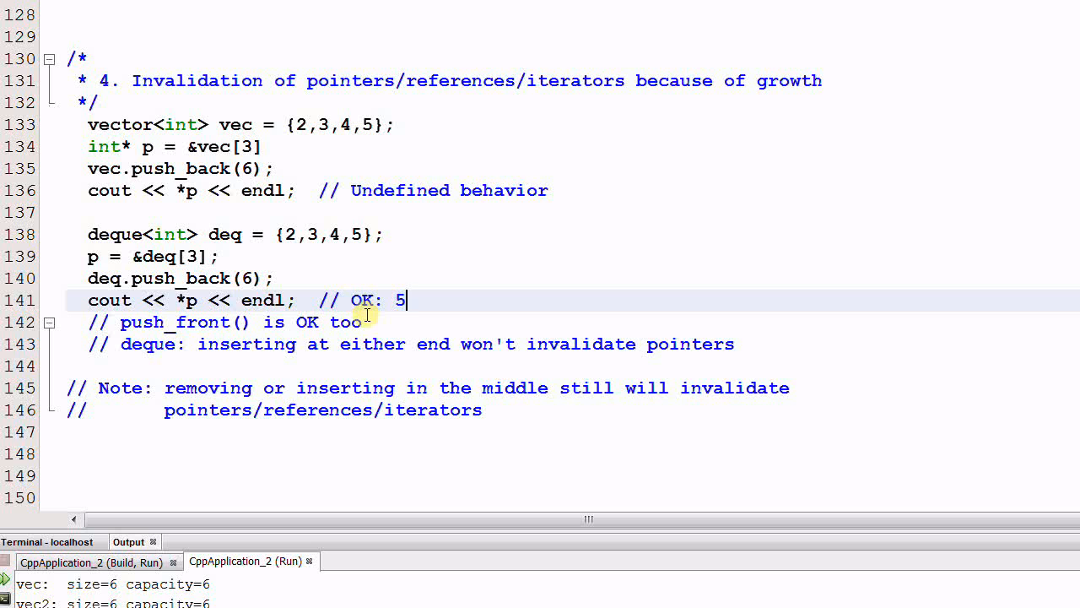
pyautogui.moveTo(395, 318)
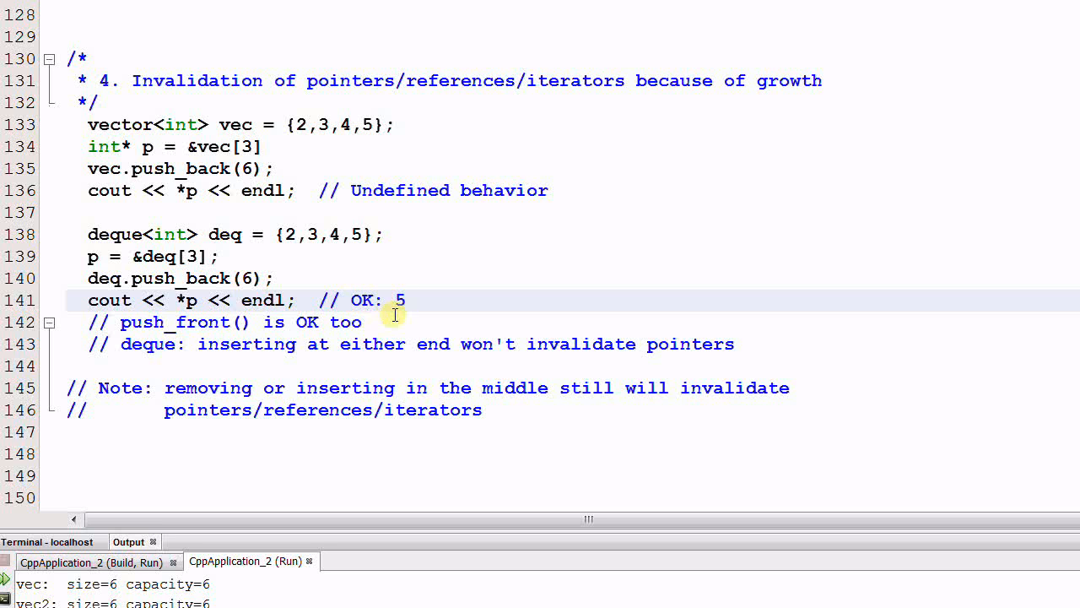
pyautogui.click(405, 300)
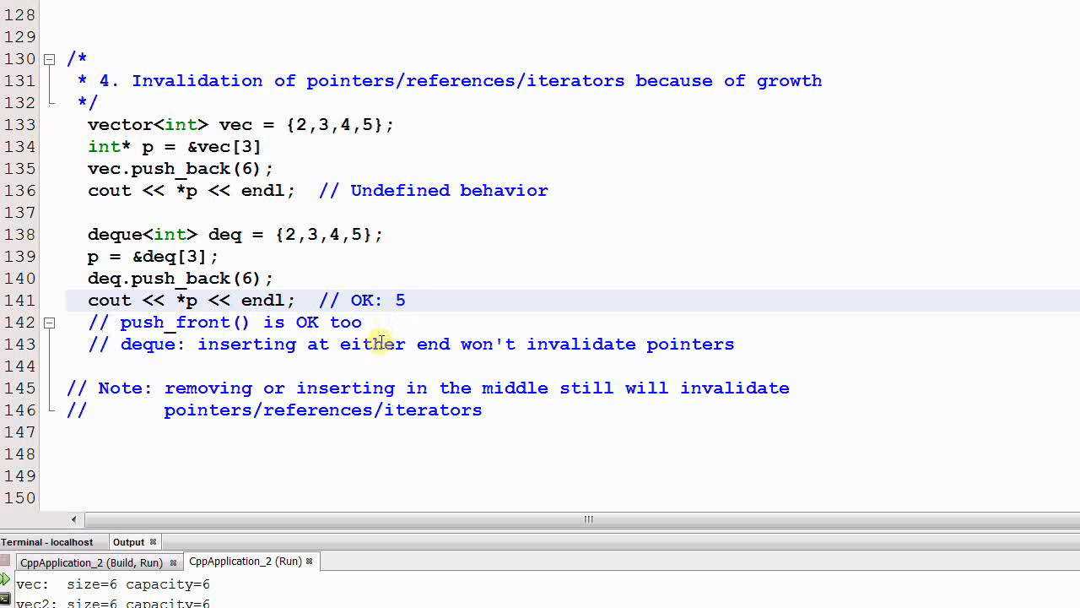
pyautogui.click(406, 301)
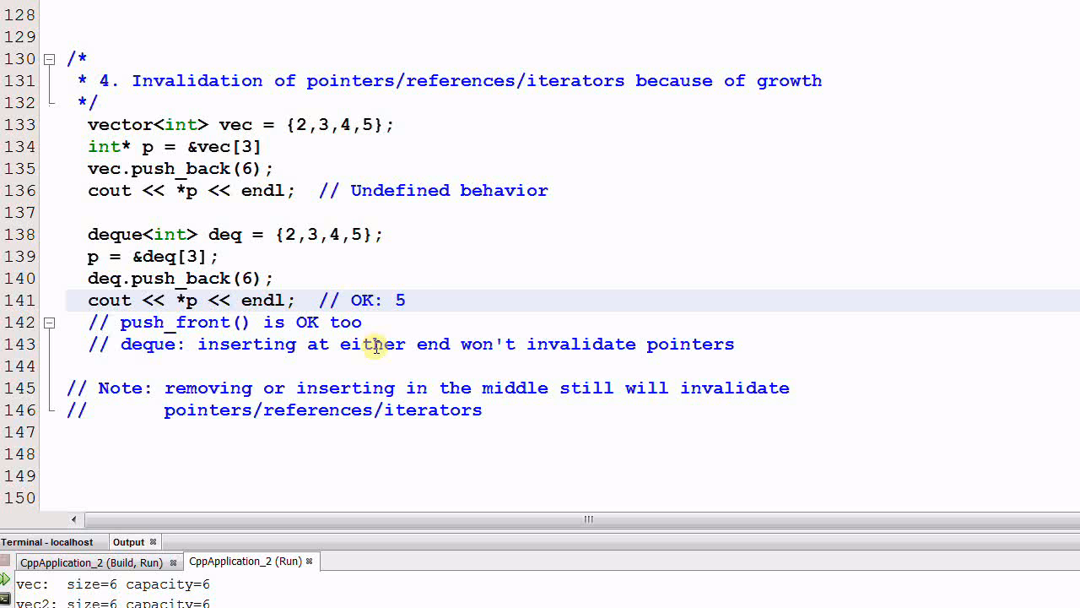
pyautogui.click(407, 301)
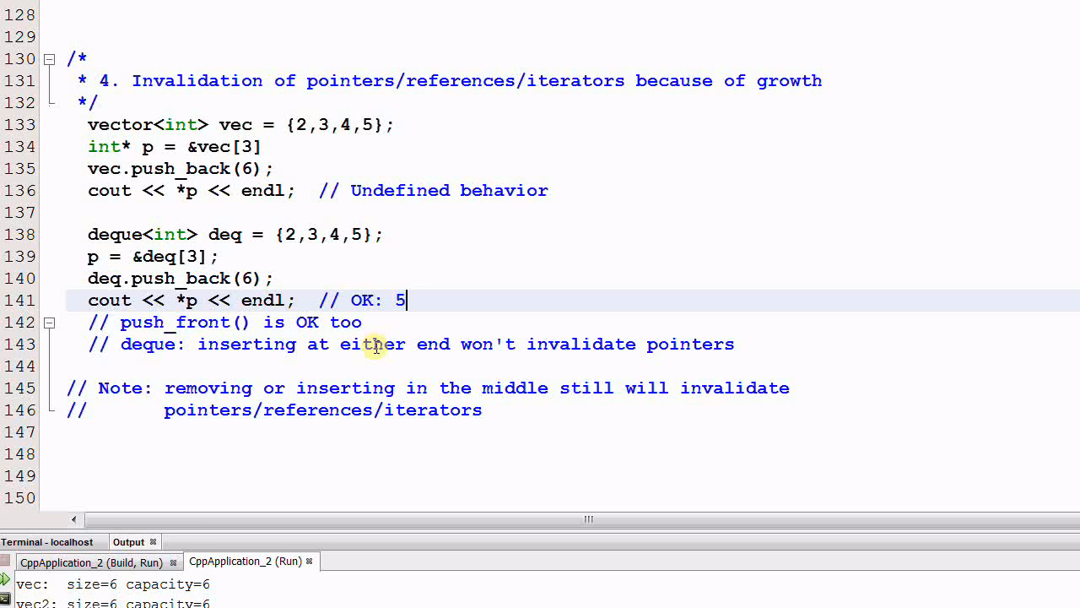
pyautogui.moveTo(804, 353)
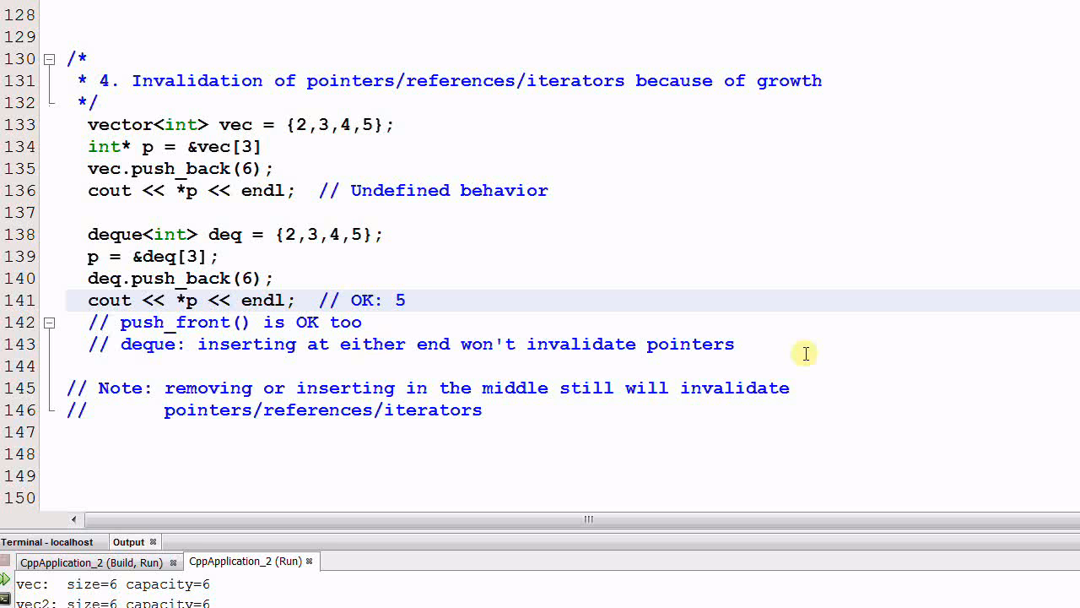
pyautogui.click(405, 300)
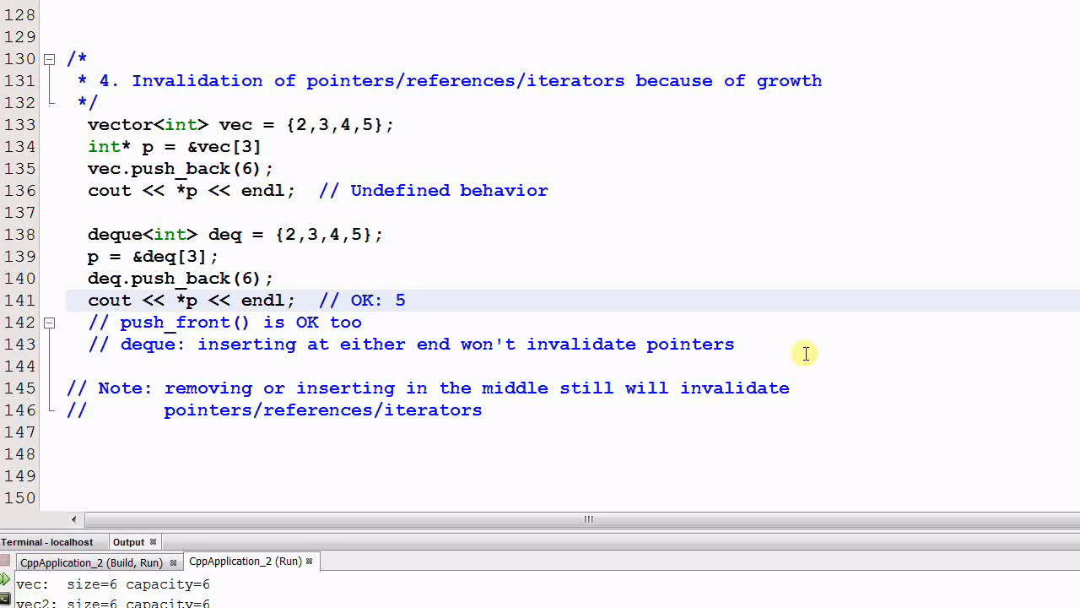
pyautogui.click(405, 300)
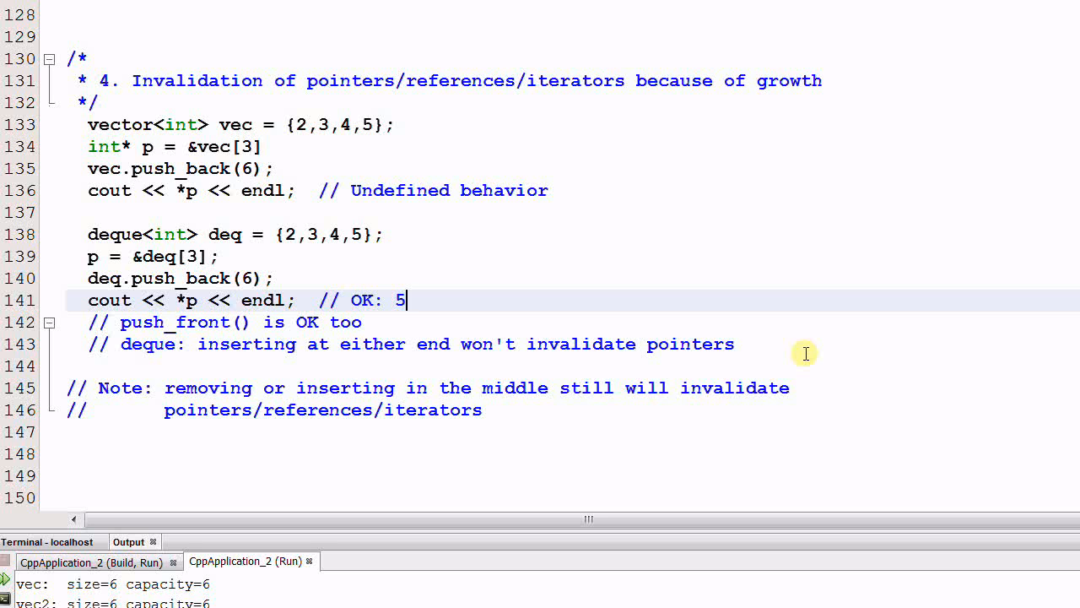
pyautogui.scroll(-3)
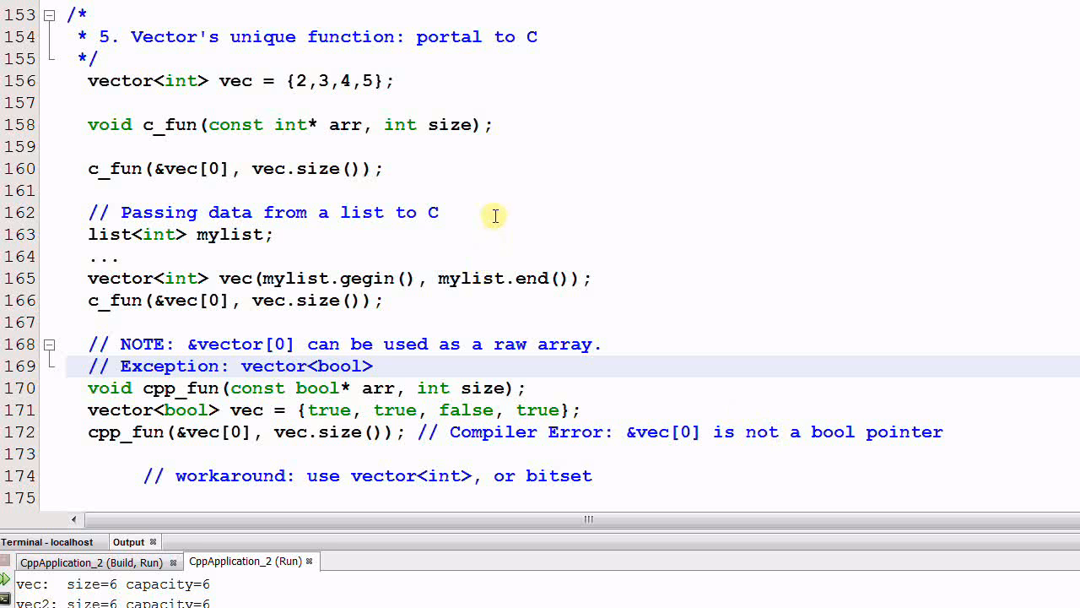
pyautogui.moveTo(237, 47)
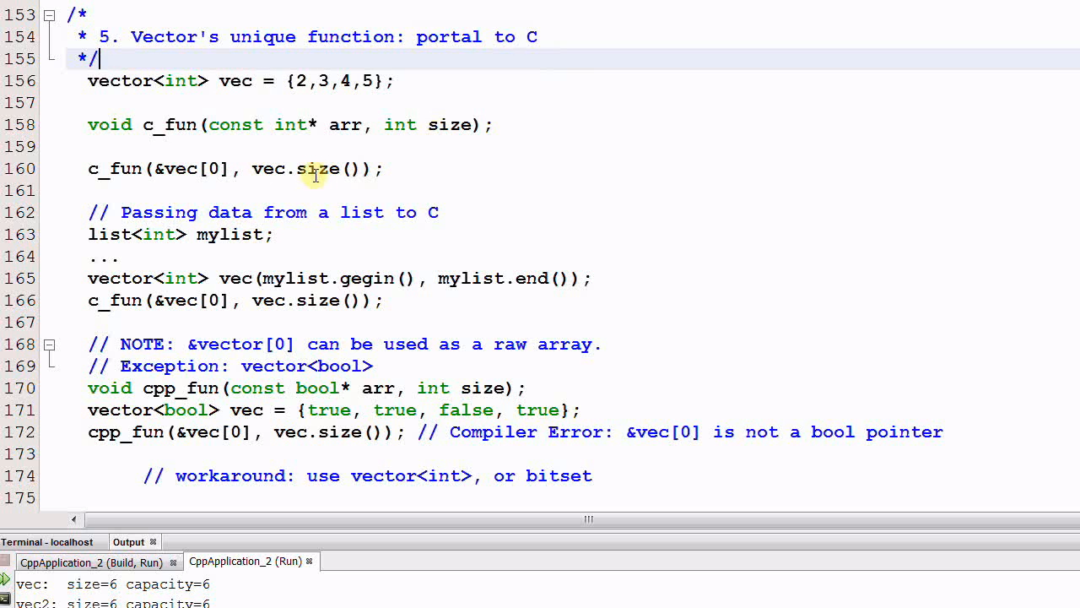
pyautogui.moveTo(213, 135)
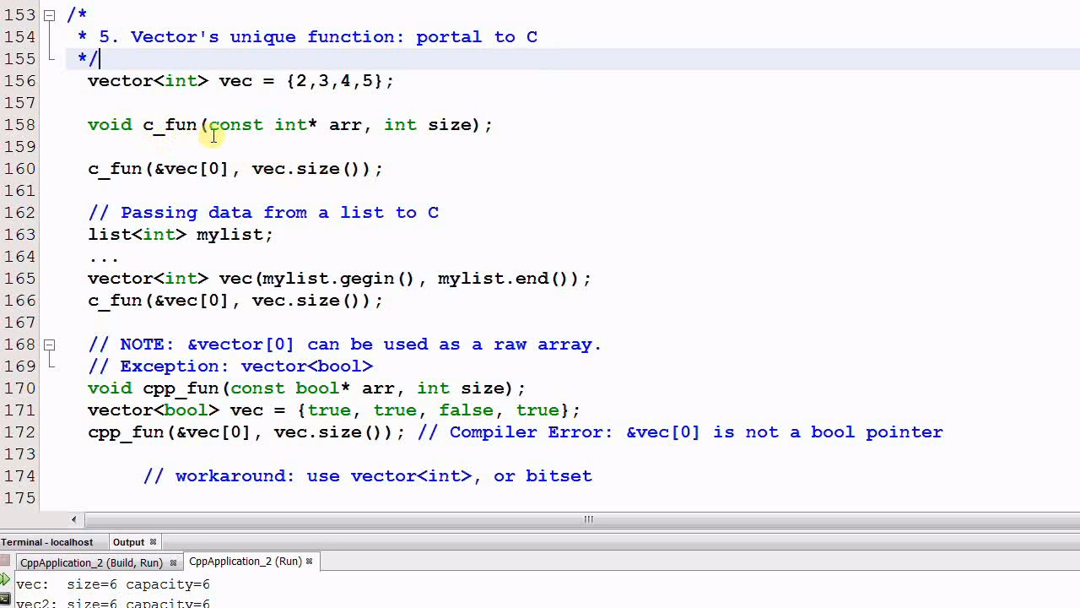
pyautogui.moveTo(346, 125)
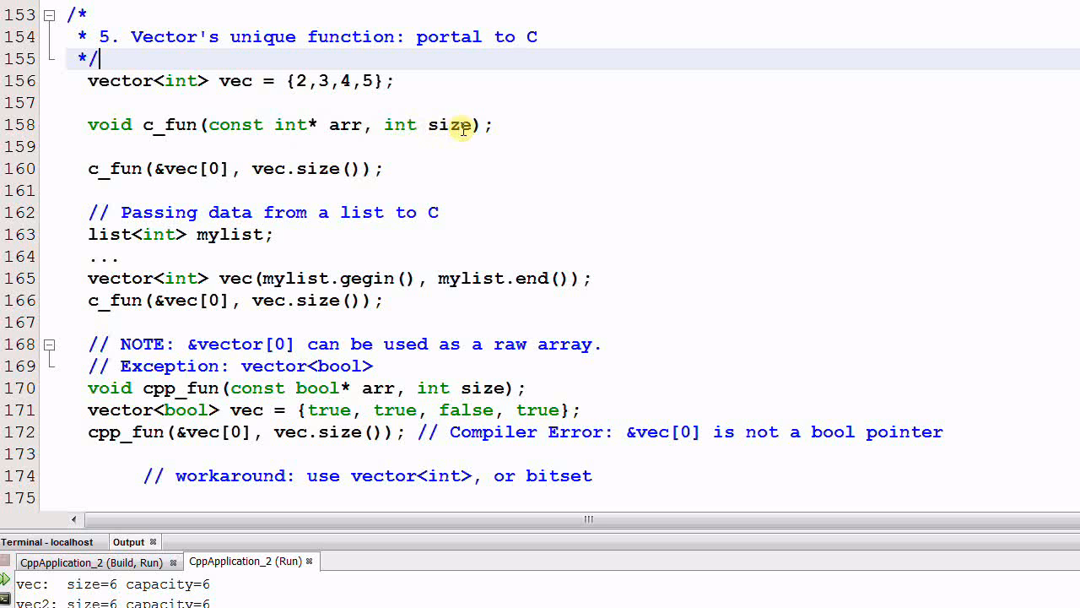
pyautogui.moveTo(362, 135)
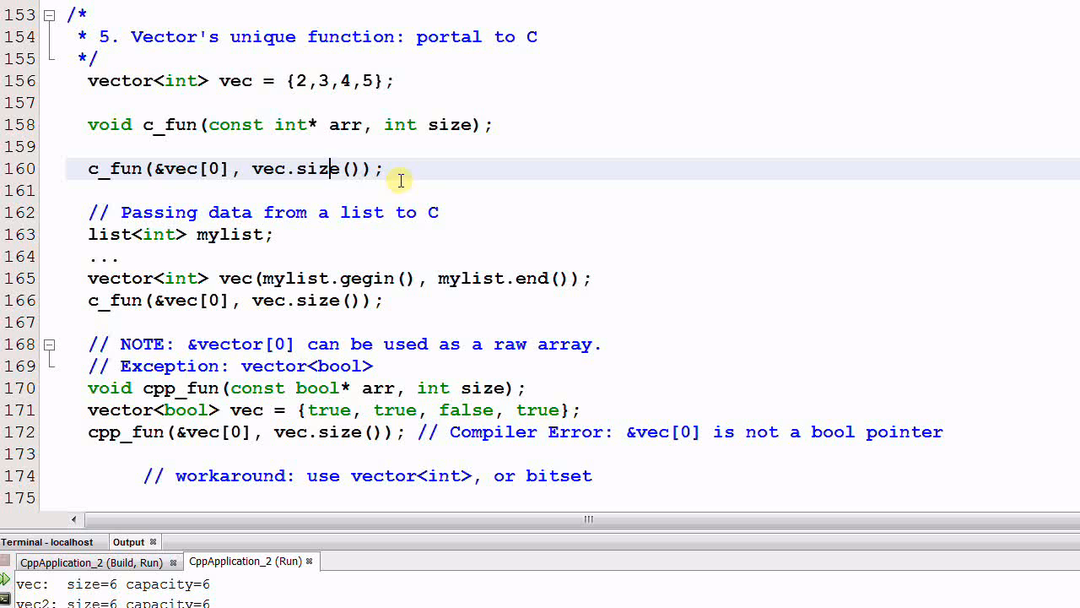
pyautogui.moveTo(418, 169)
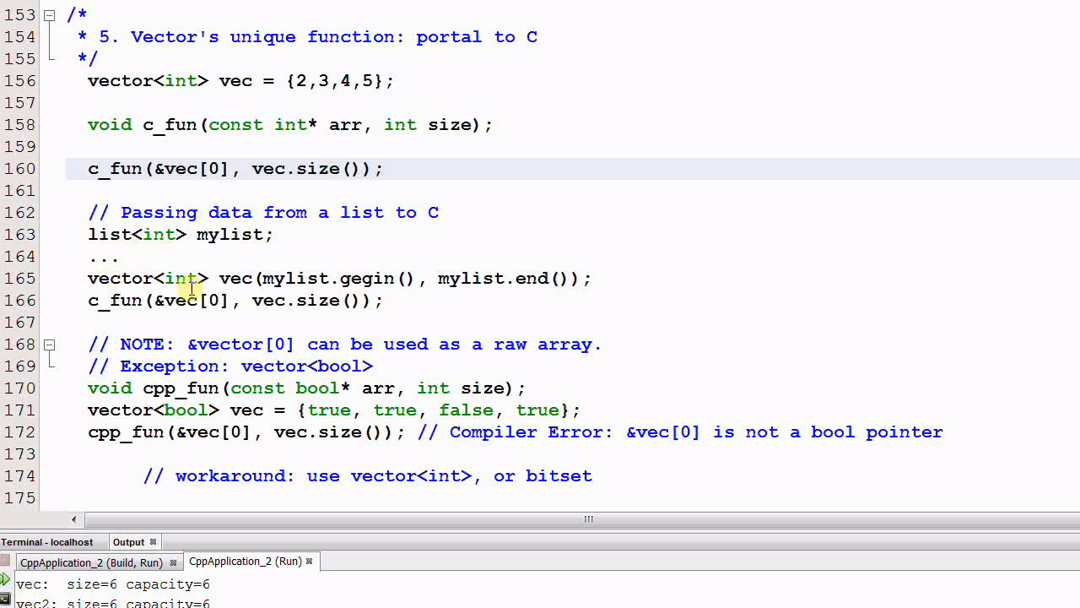
pyautogui.moveTo(223, 295)
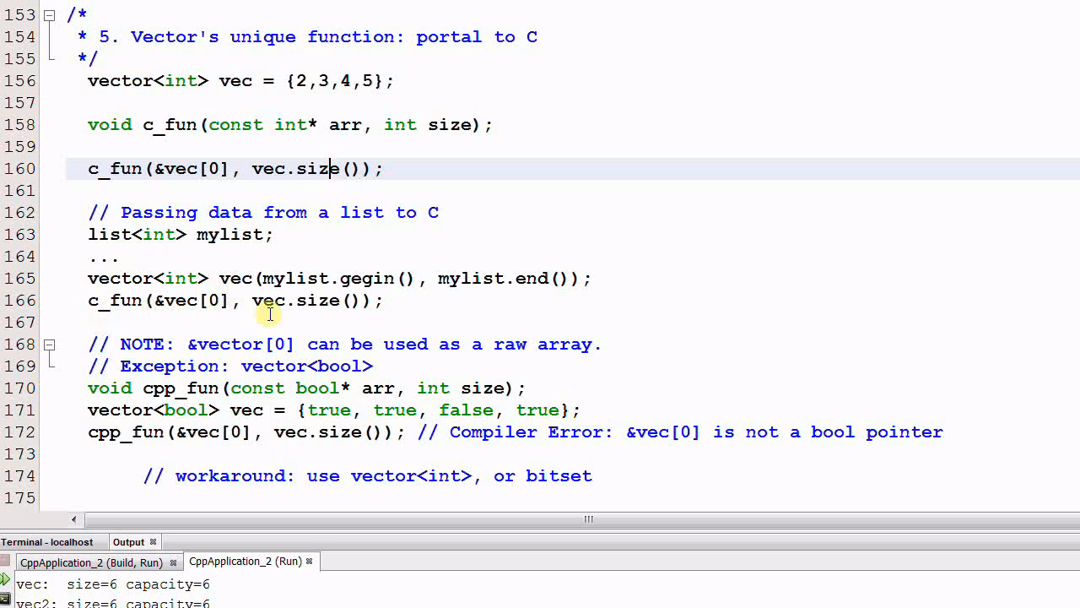
pyautogui.click(408, 321)
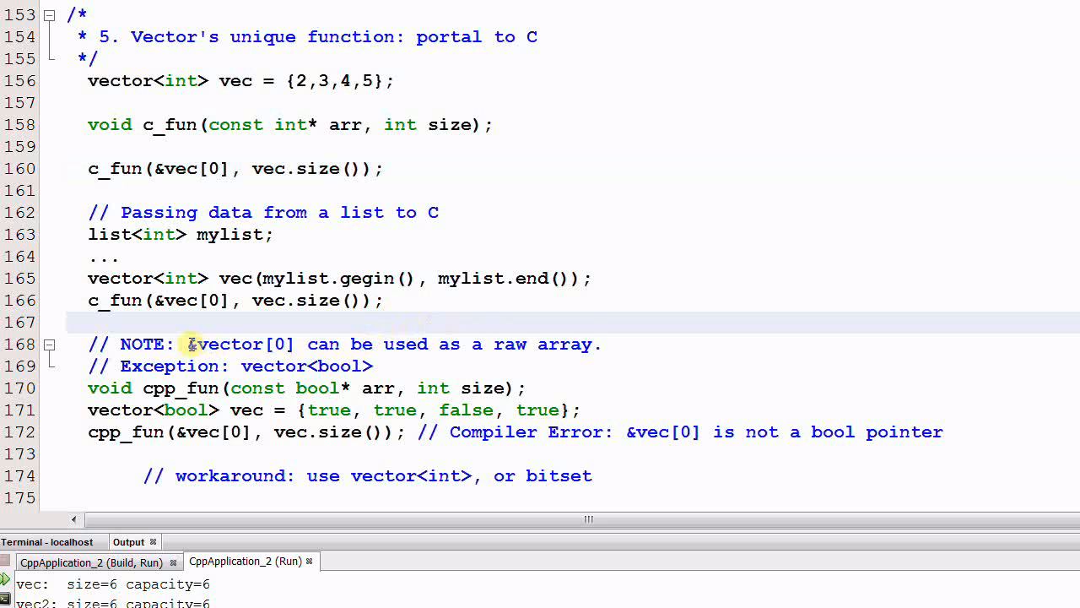
pyautogui.doubleClick(223, 345)
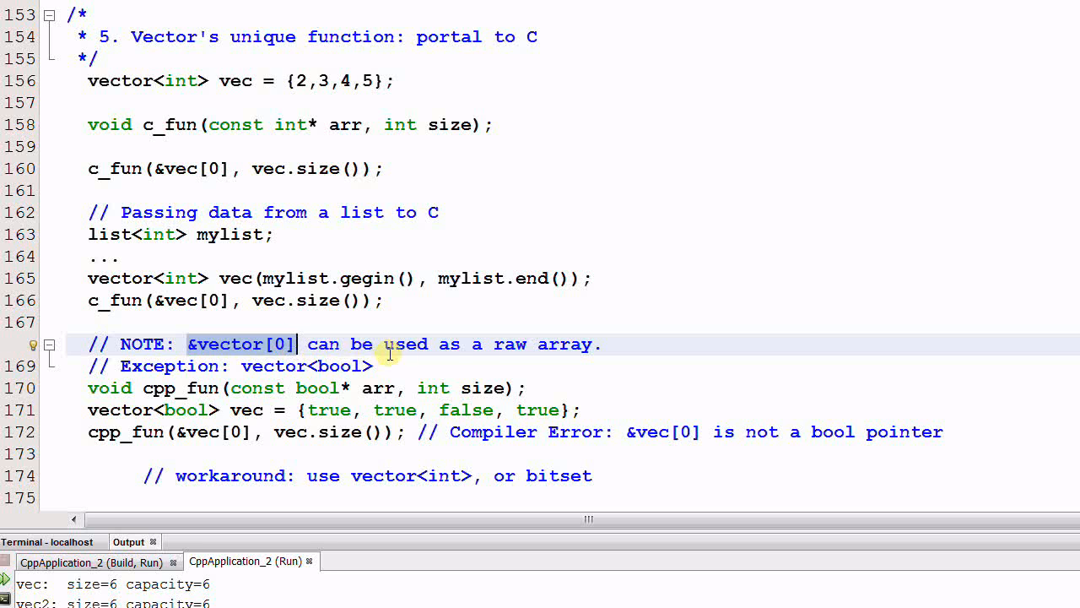
pyautogui.moveTo(578, 345)
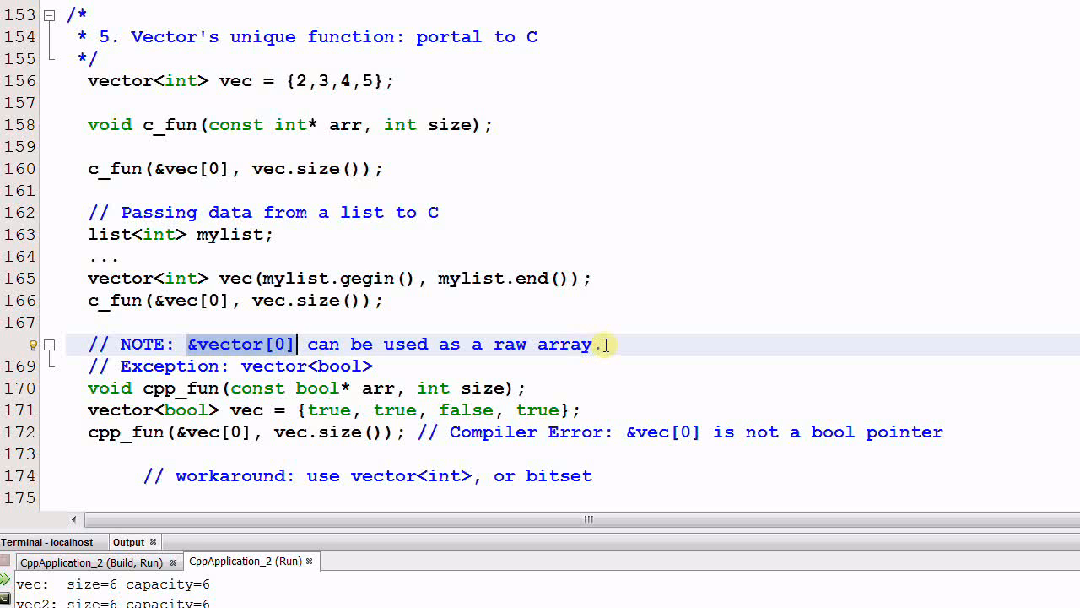
pyautogui.moveTo(247, 365)
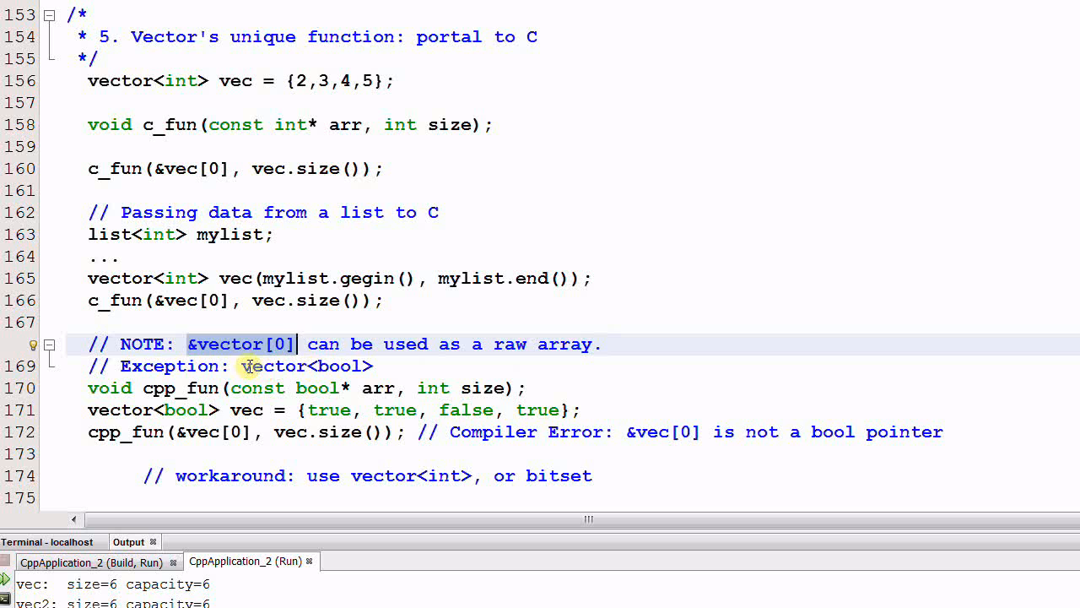
pyautogui.doubleClick(273, 364)
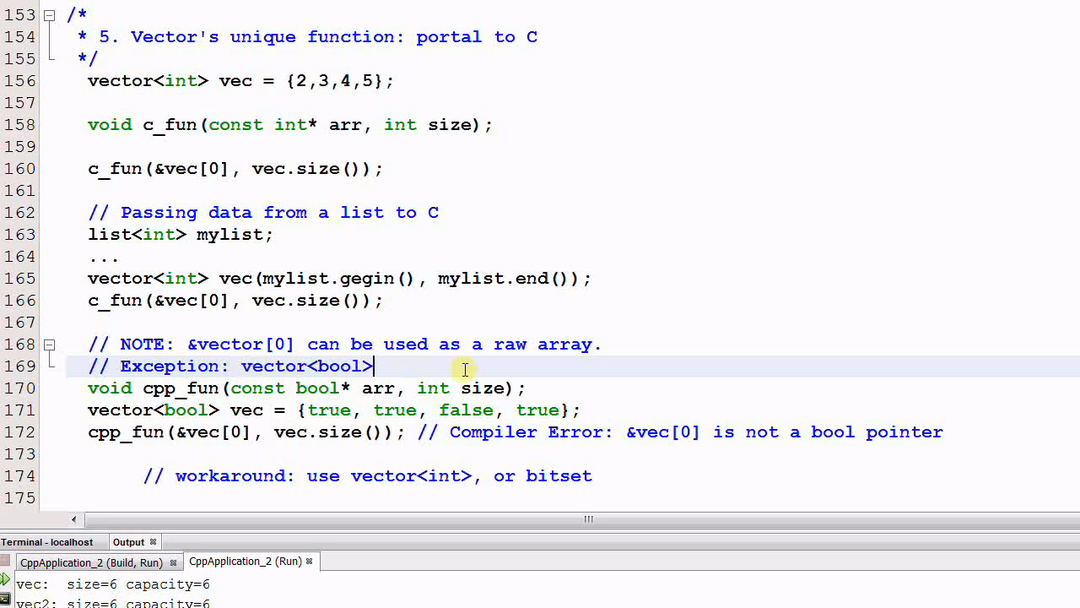
pyautogui.moveTo(425, 52)
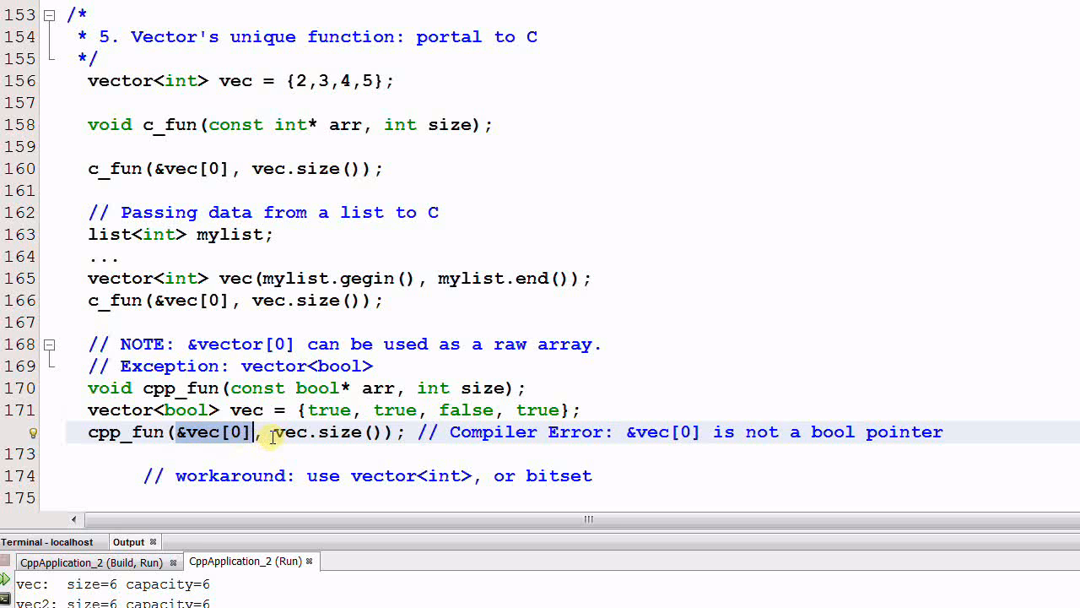
pyautogui.doubleClick(318, 432)
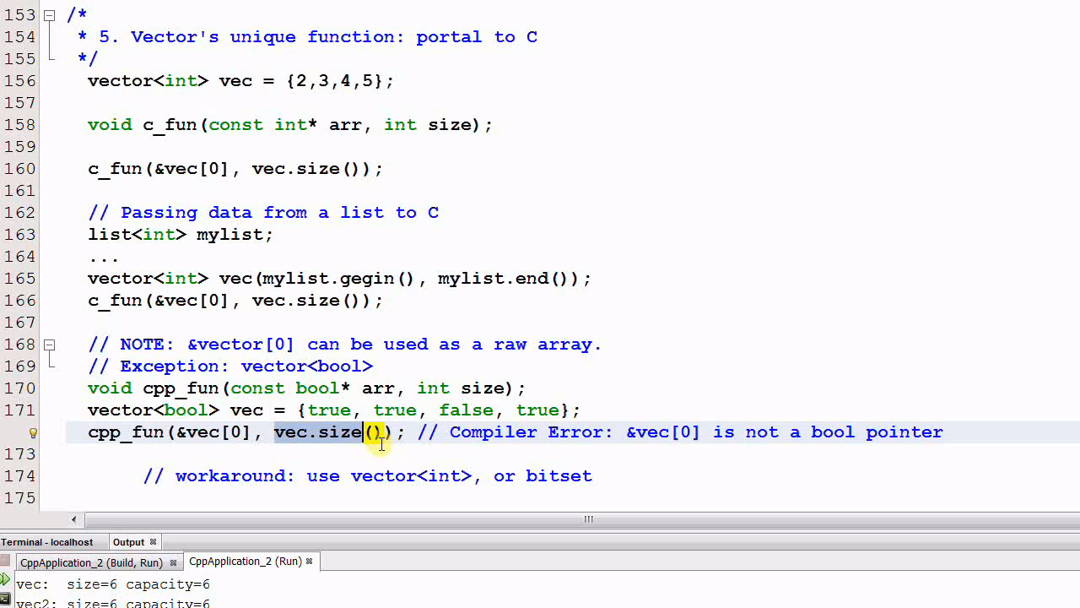
pyautogui.moveTo(385, 466)
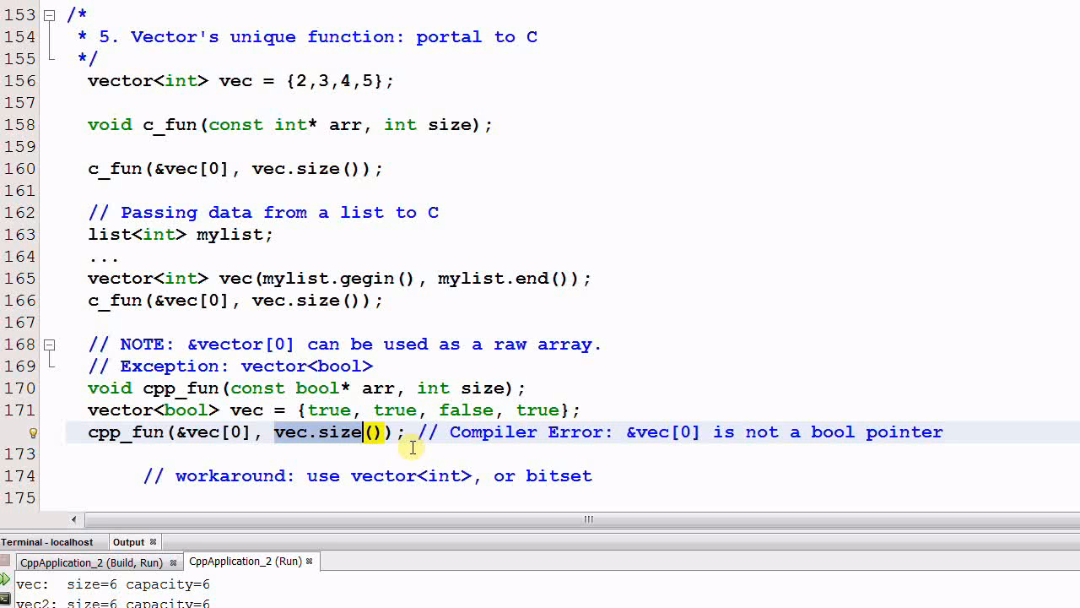
pyautogui.moveTo(631, 437)
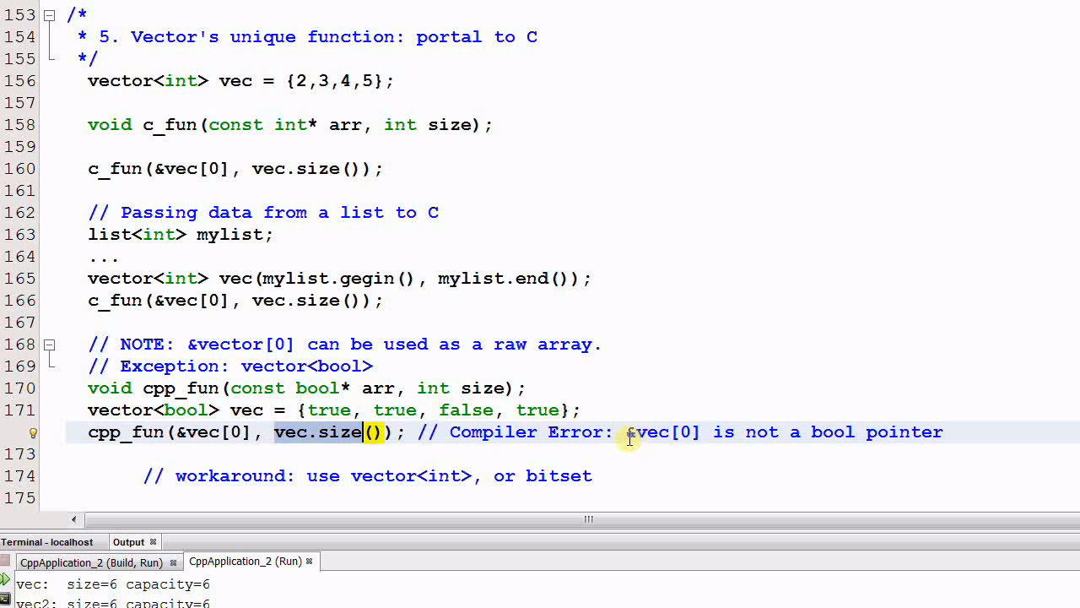
pyautogui.doubleClick(665, 433)
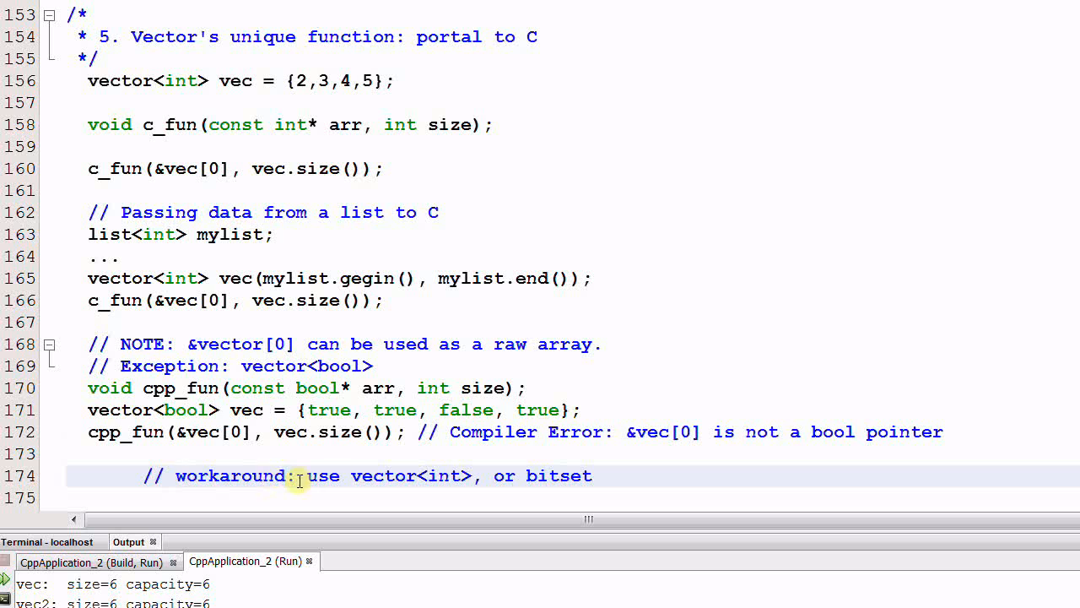
pyautogui.doubleClick(382, 476)
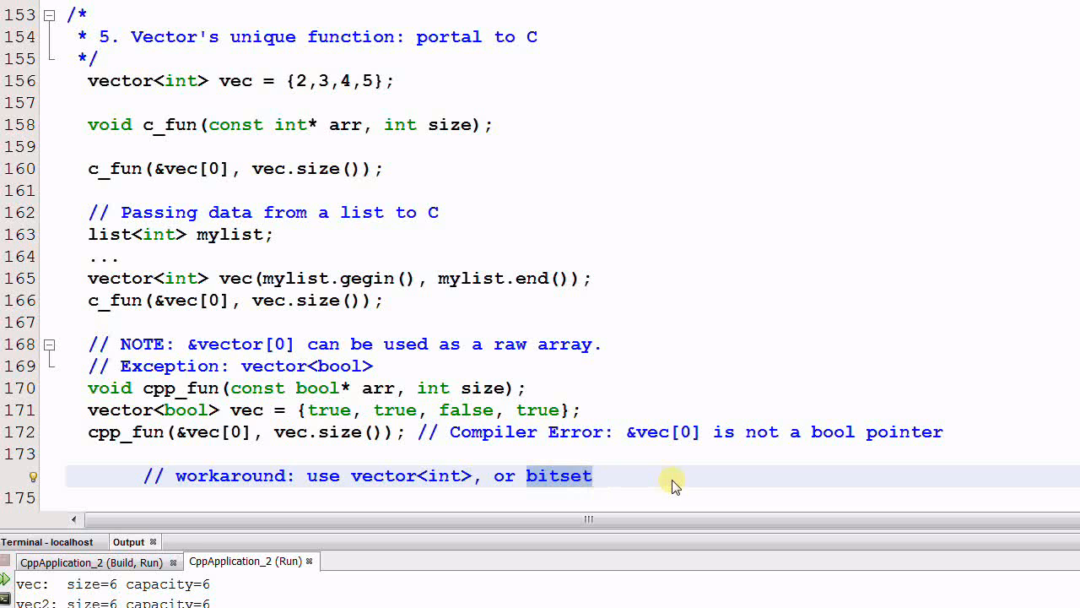
# - Scroll to the Summary comment listing the seven criteria mapped to deque or vector
pyautogui.scroll(-3)
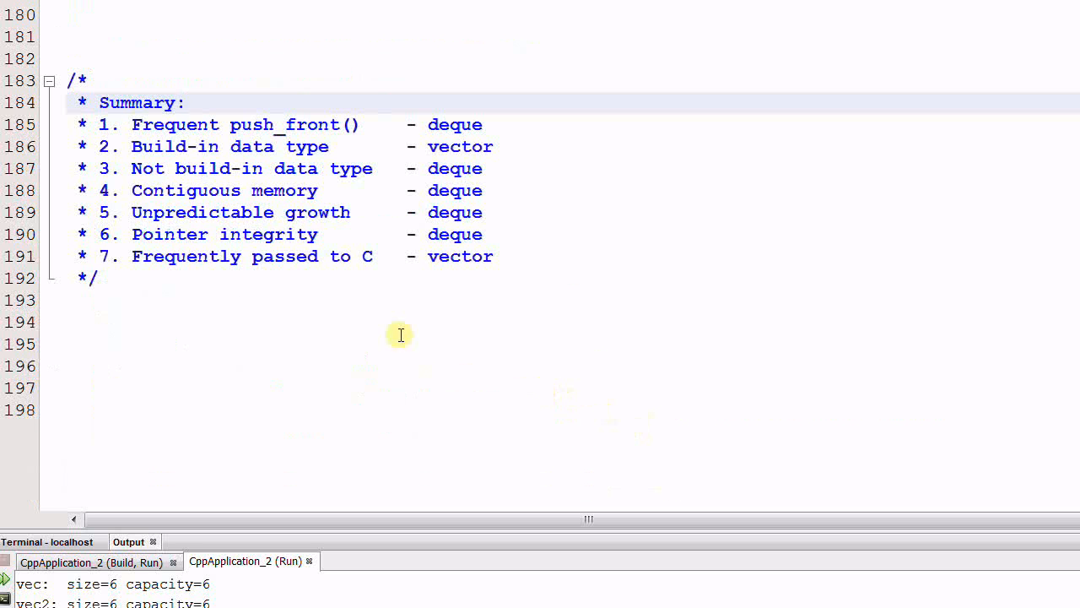
pyautogui.click(186, 103)
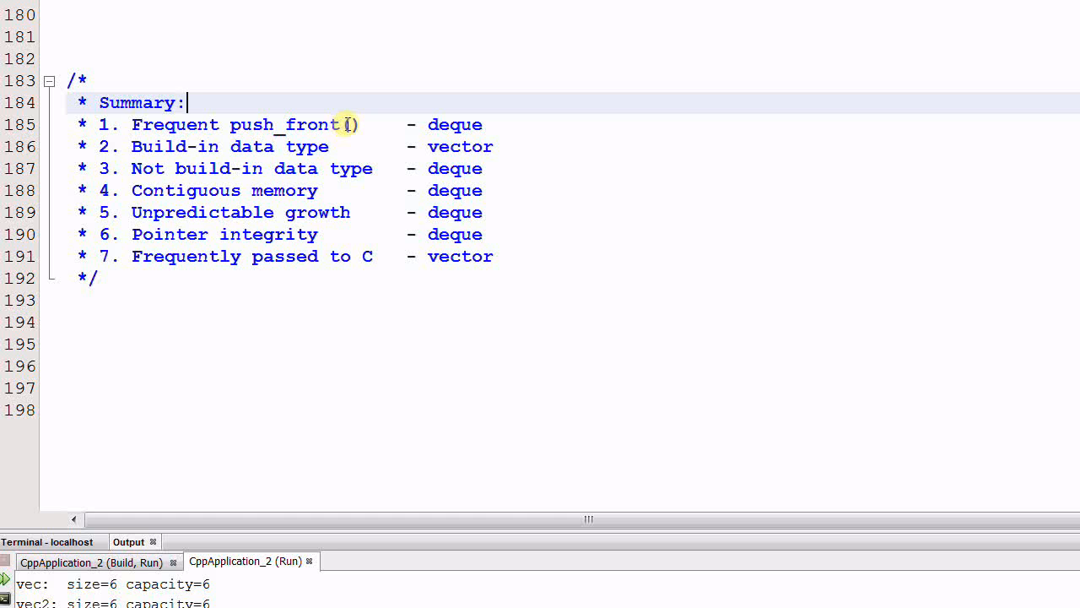
pyautogui.moveTo(422, 128)
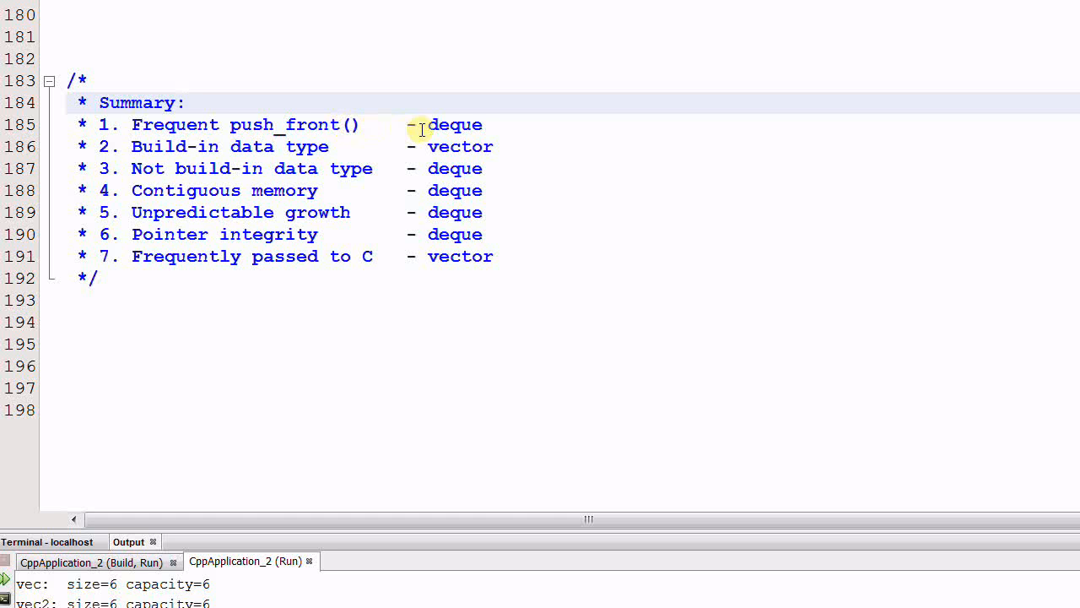
pyautogui.moveTo(406, 147)
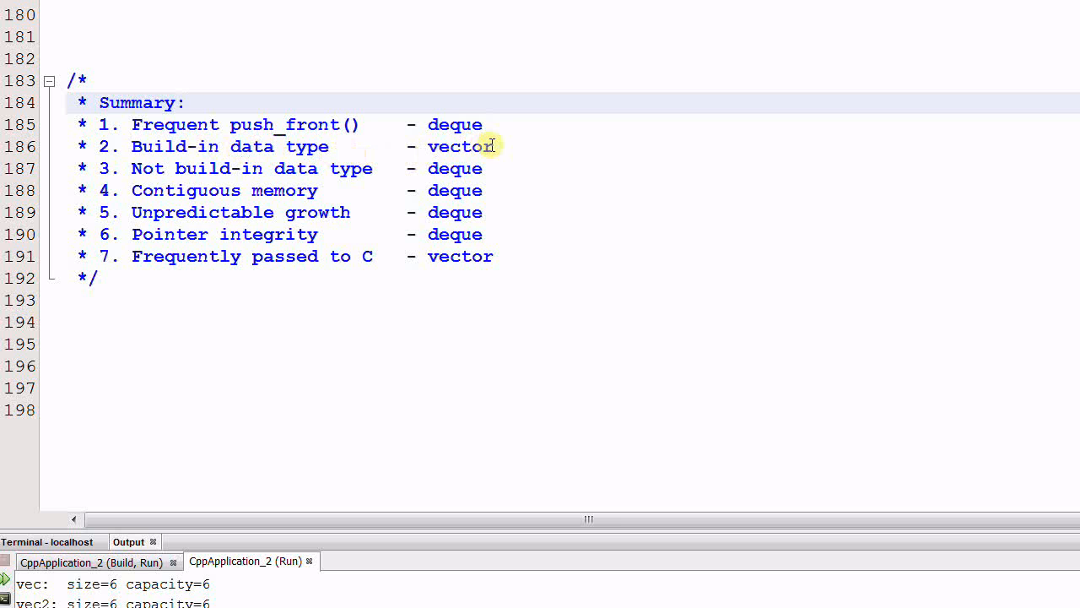
pyautogui.moveTo(264, 169)
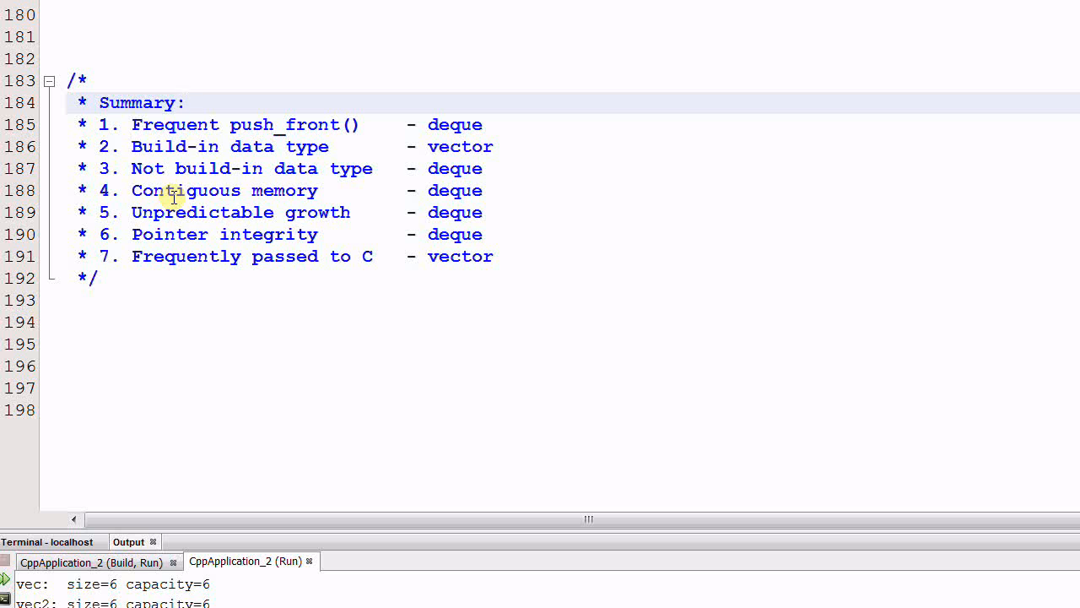
pyautogui.moveTo(331, 201)
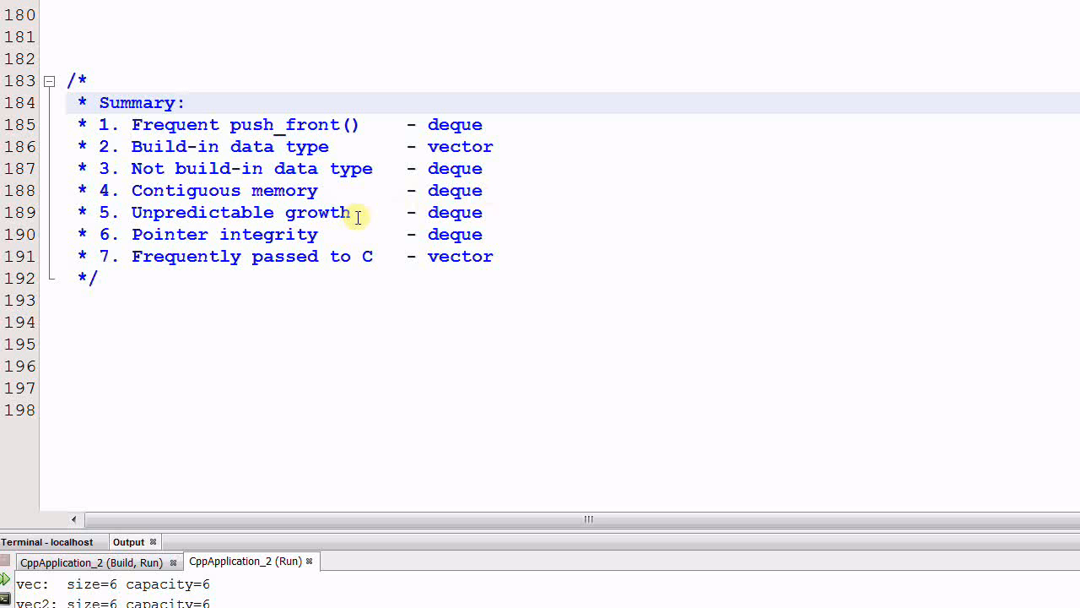
pyautogui.moveTo(273, 213)
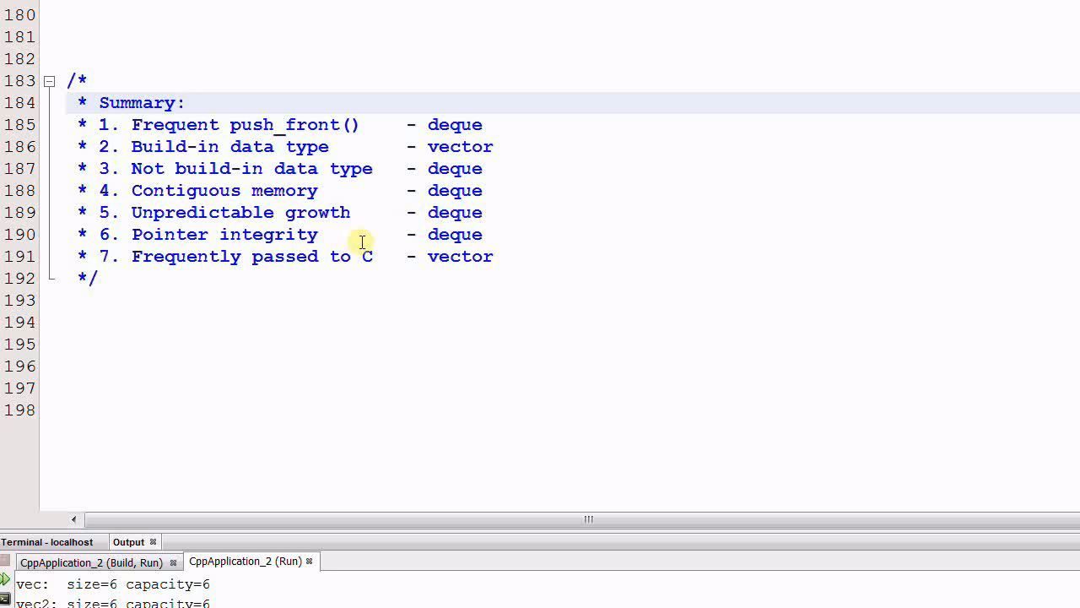
pyautogui.moveTo(149, 243)
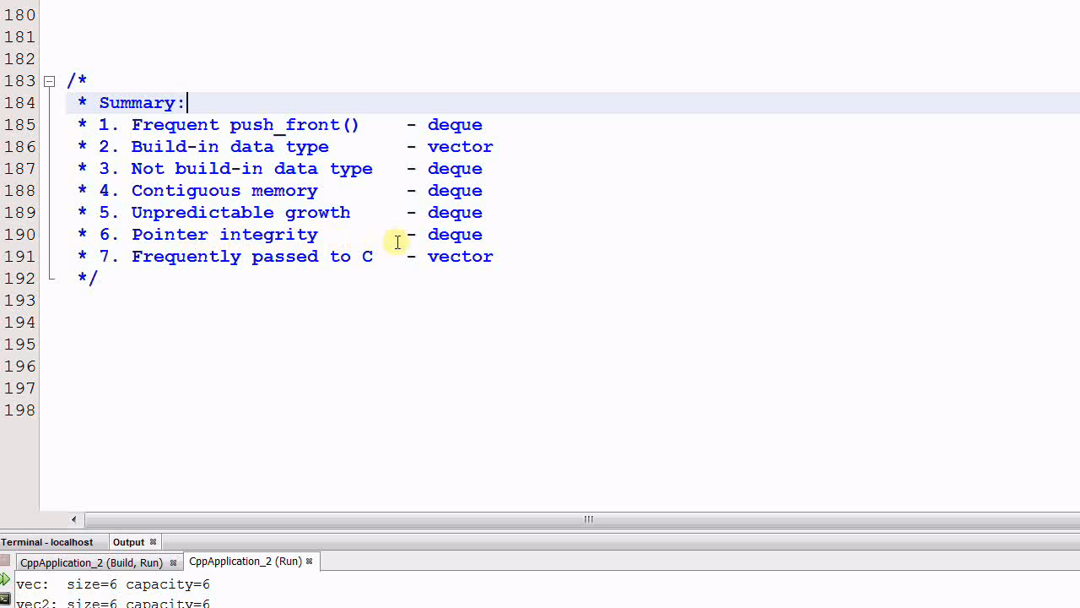
pyautogui.moveTo(472, 235)
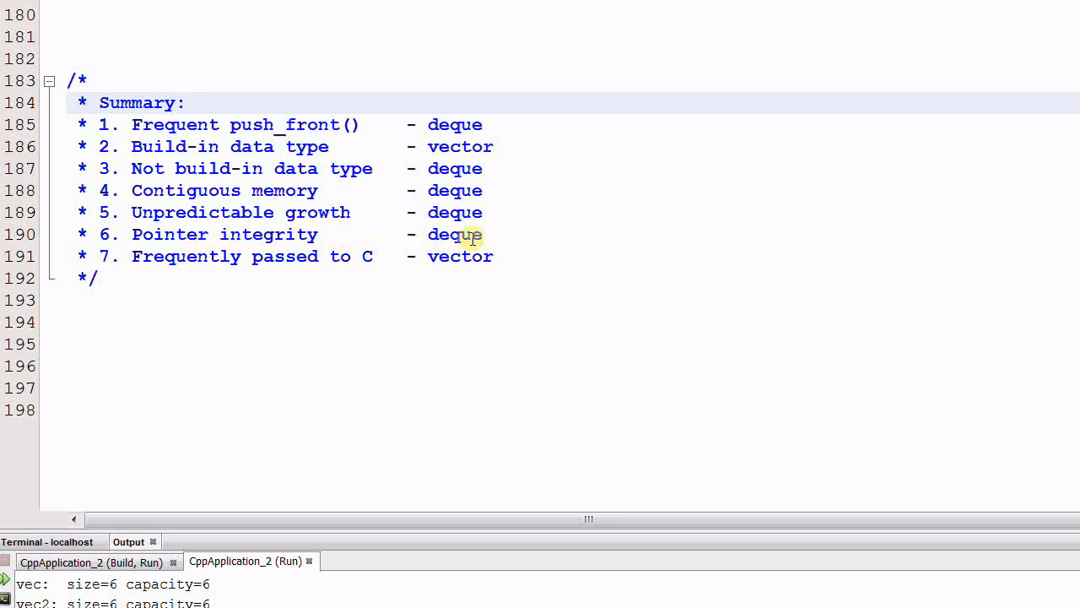
pyautogui.moveTo(182, 277)
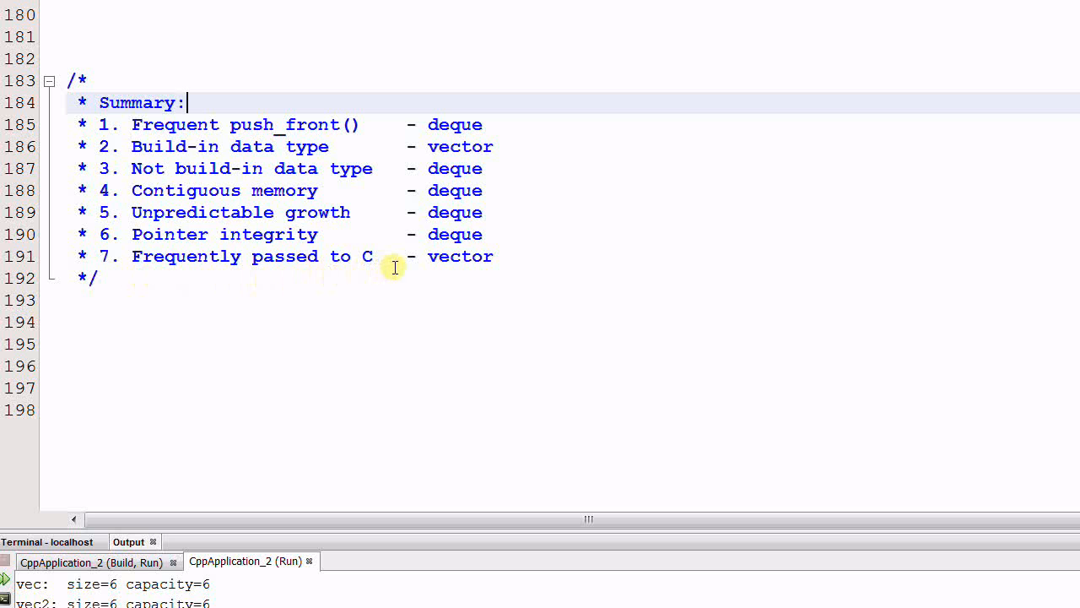
pyautogui.moveTo(506, 273)
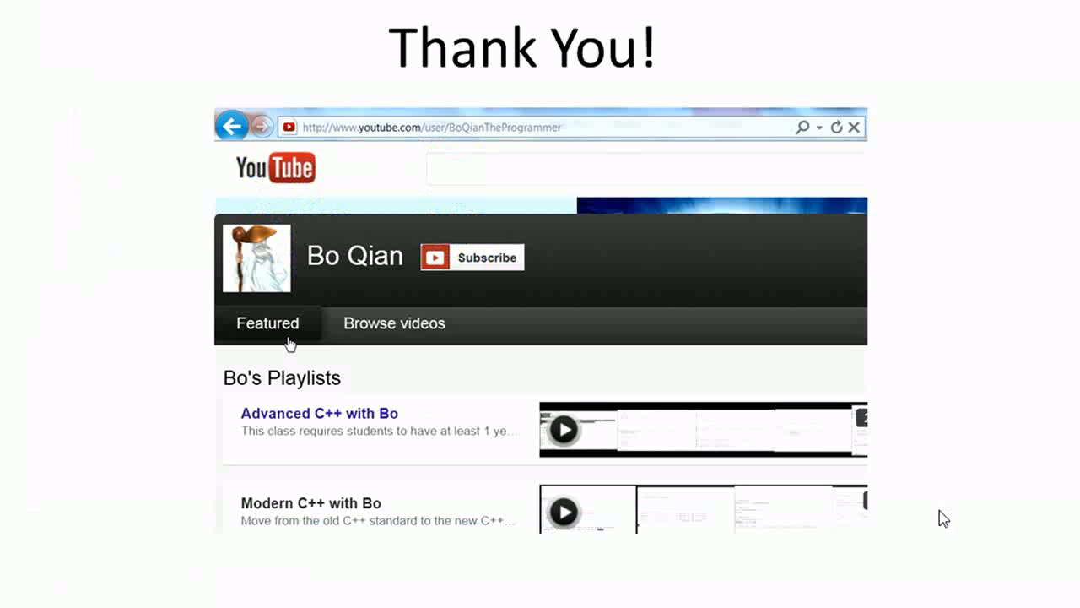
pyautogui.moveTo(901, 497)
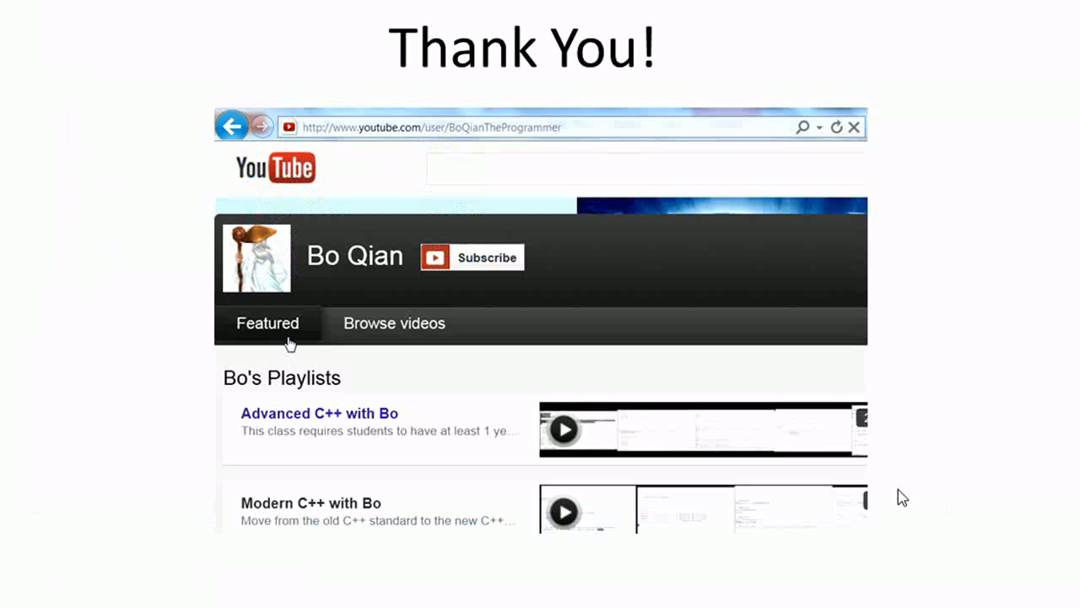
pyautogui.moveTo(517, 304)
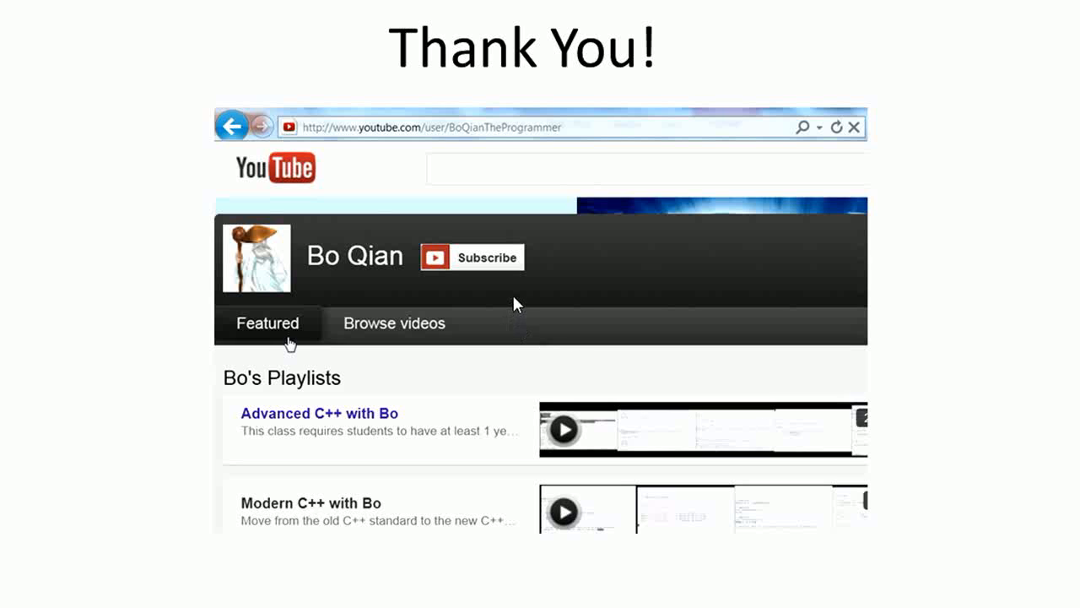
pyautogui.moveTo(540, 297)
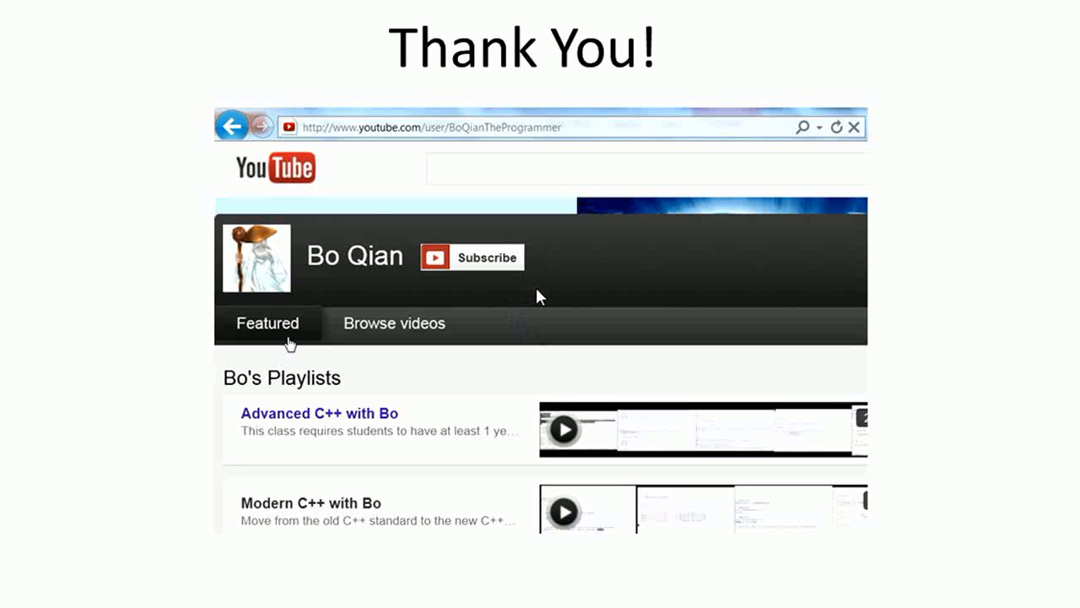